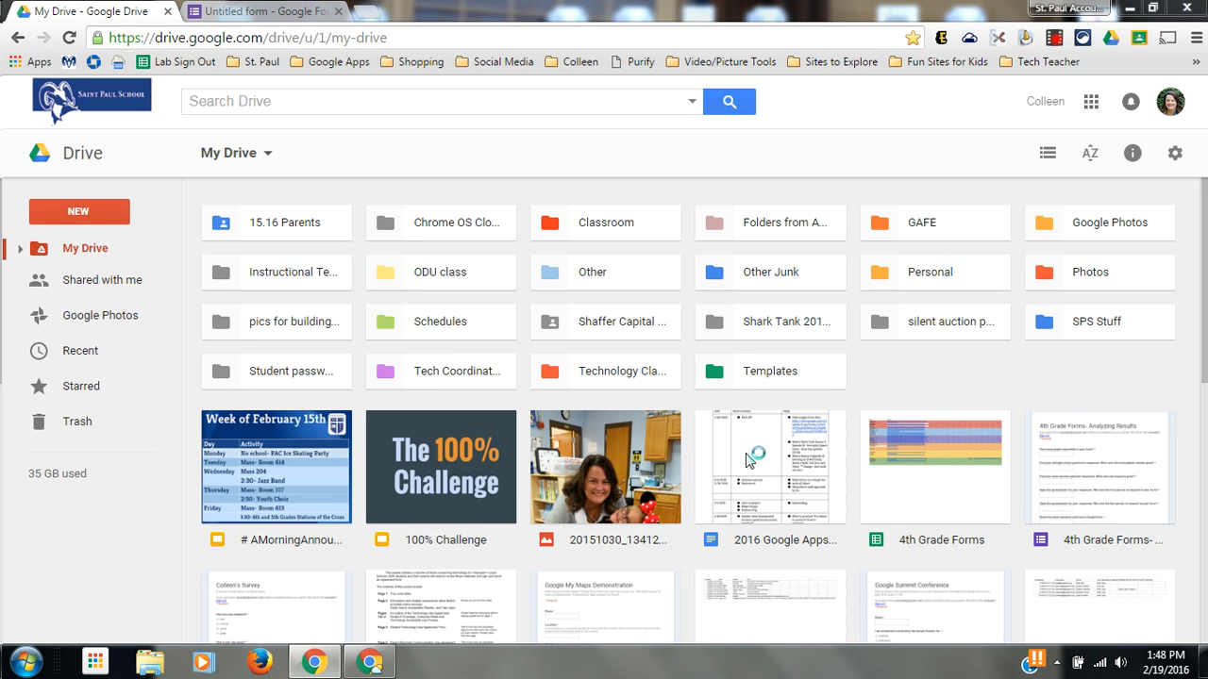
mouse_move(446, 257)
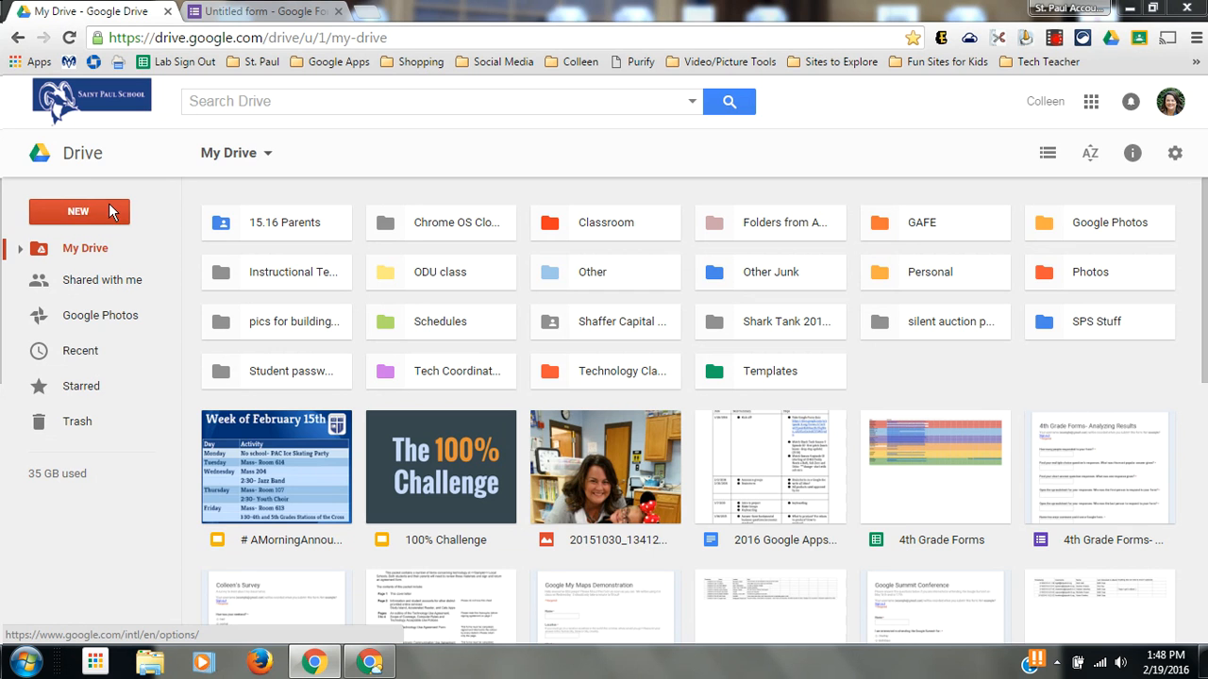
Step: Bring up Google Drive's NEW menu of items that can be created
left_click(79, 212)
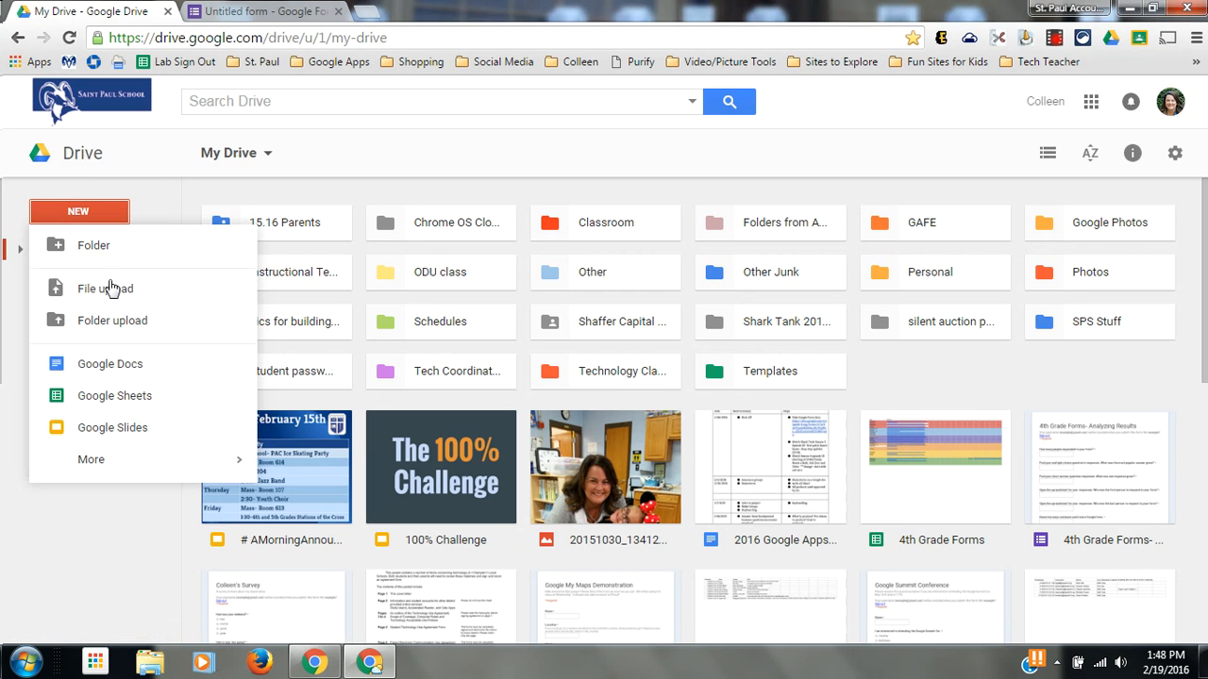
mouse_move(313, 455)
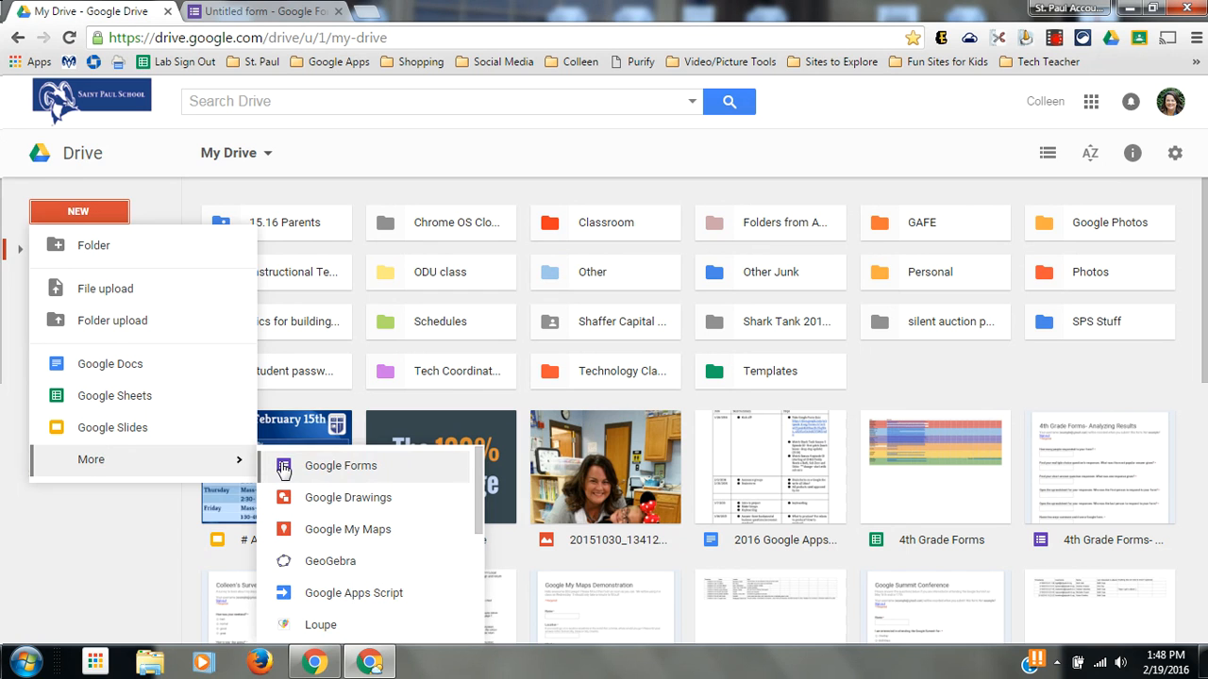
Step: Create a new Google Form from the More submenu and select its 'Untitled form' title
left_click(340, 464)
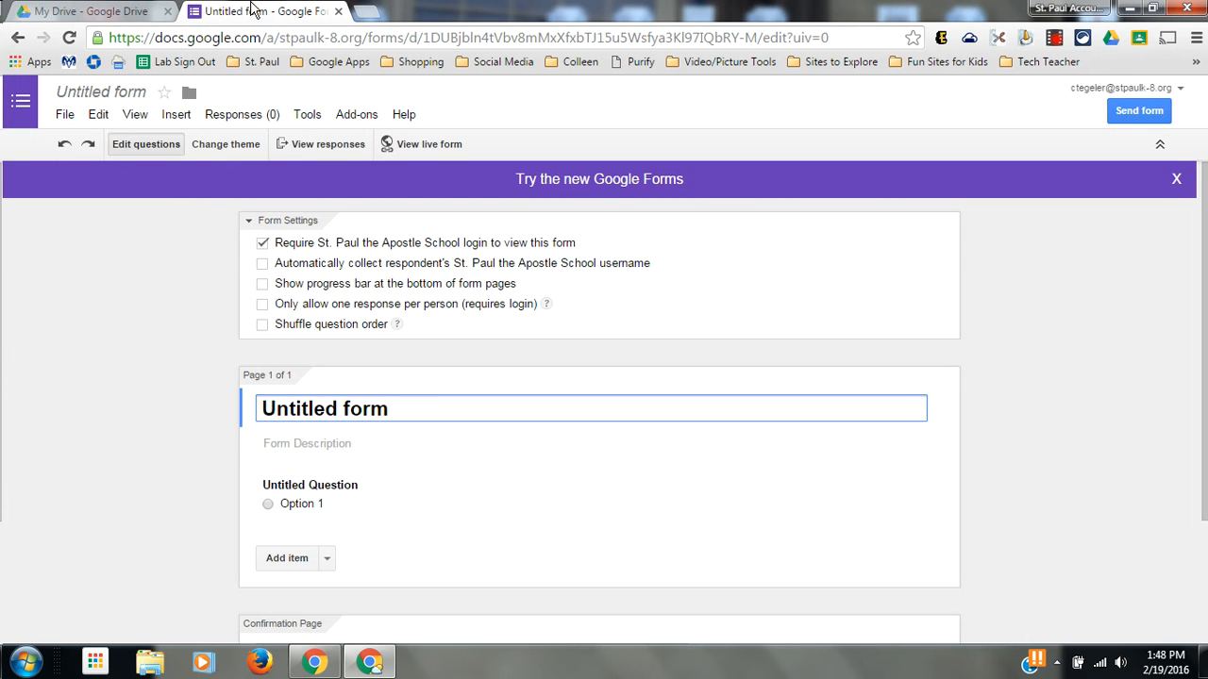
mouse_move(132, 417)
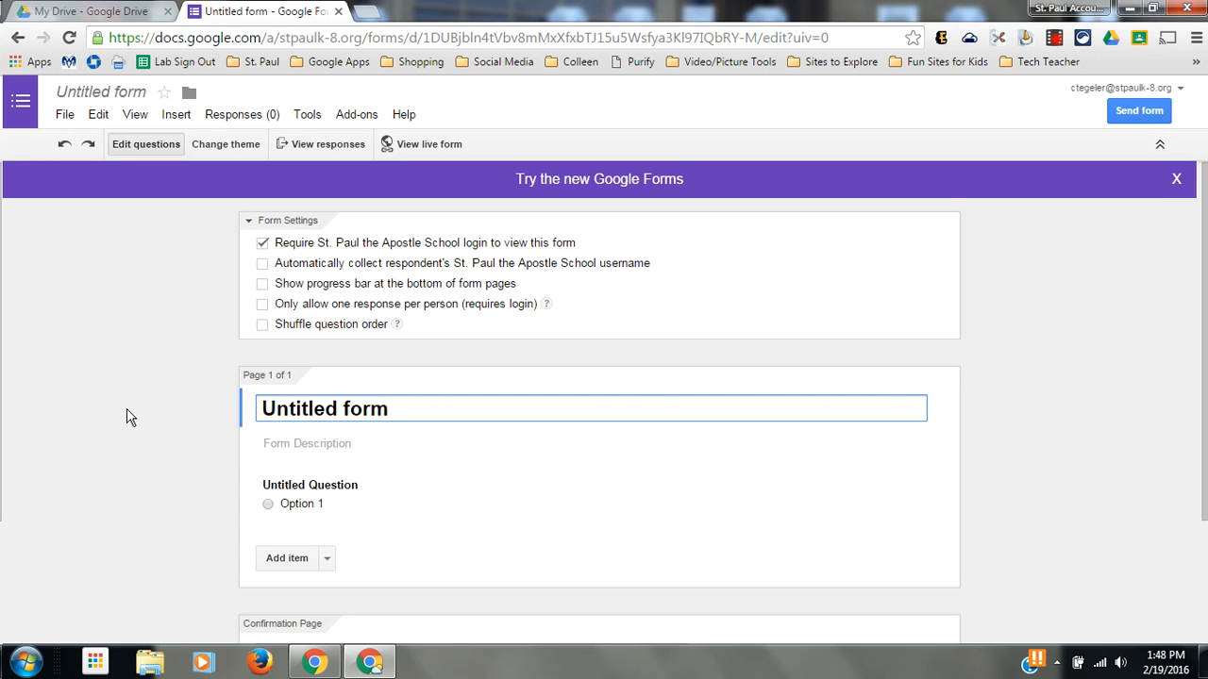
left_click(388, 408)
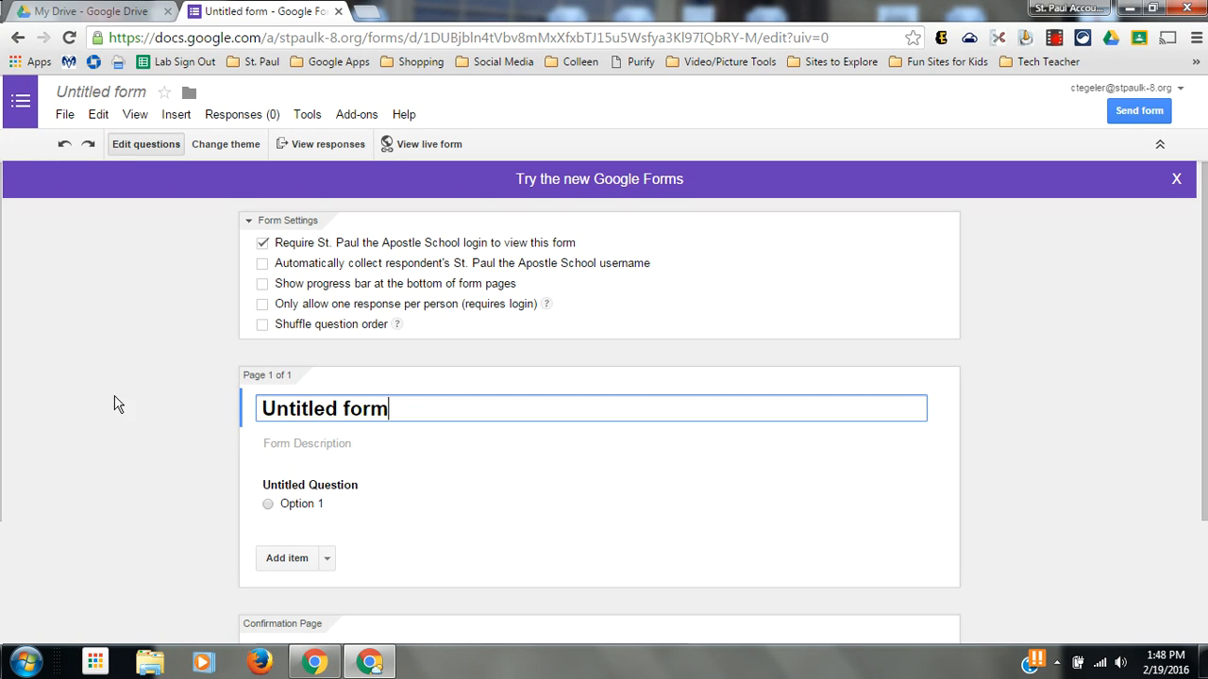
mouse_move(680, 172)
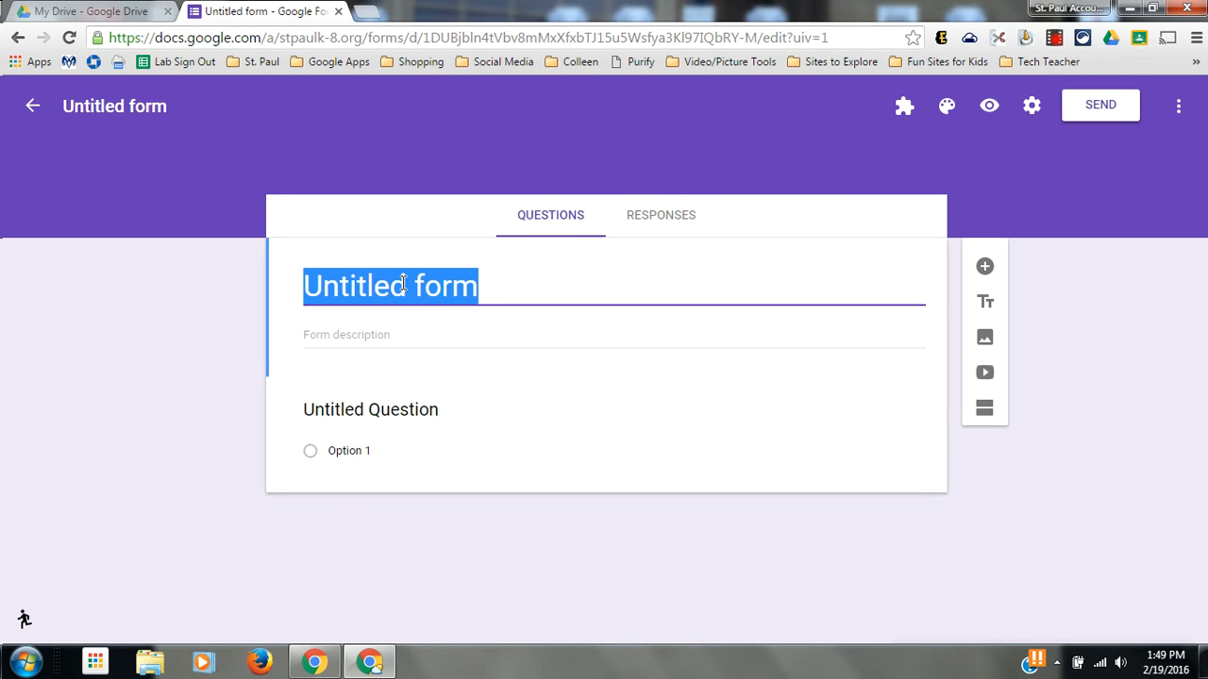
Step: Title the form 'Patty's Pancakes'
type("Patty's Pank")
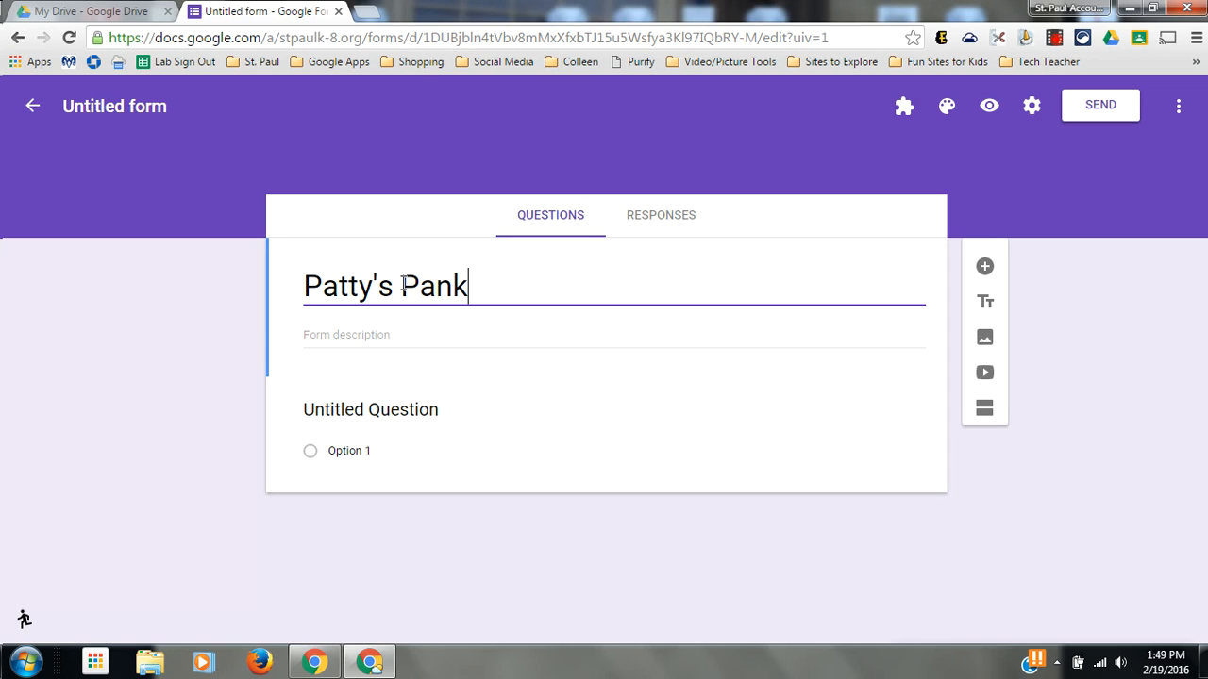
type("akes")
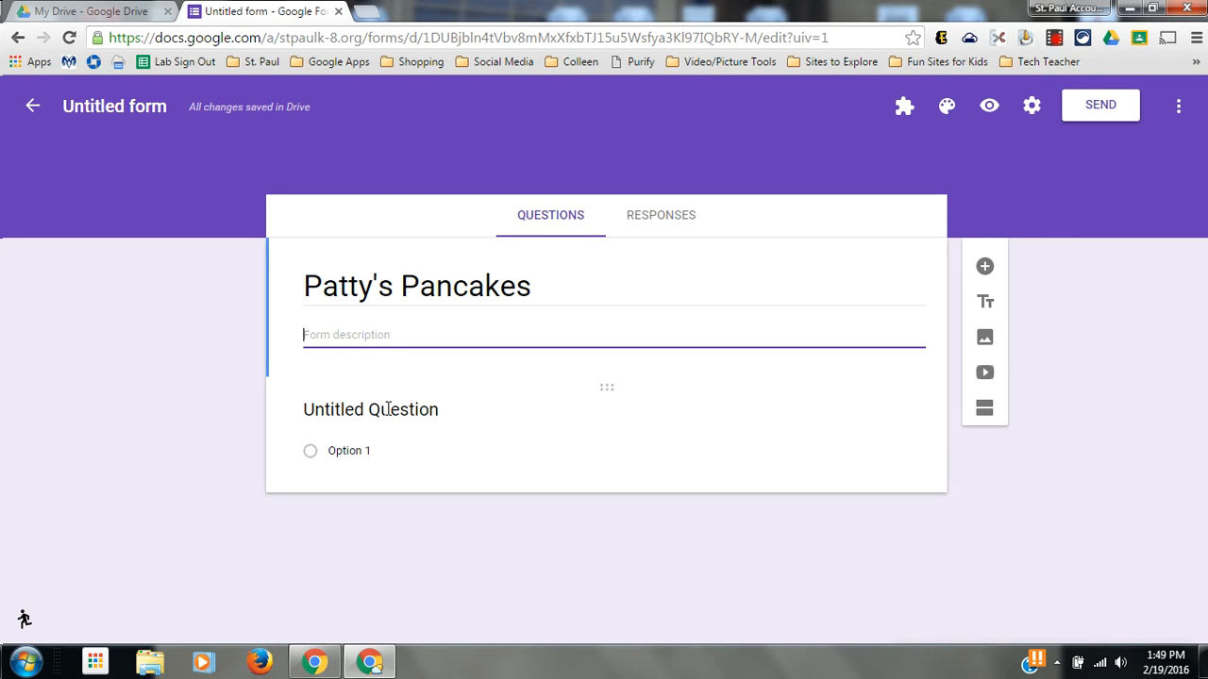
Step: Make the first question a required Short answer question titled 'Name:'
left_click(369, 407)
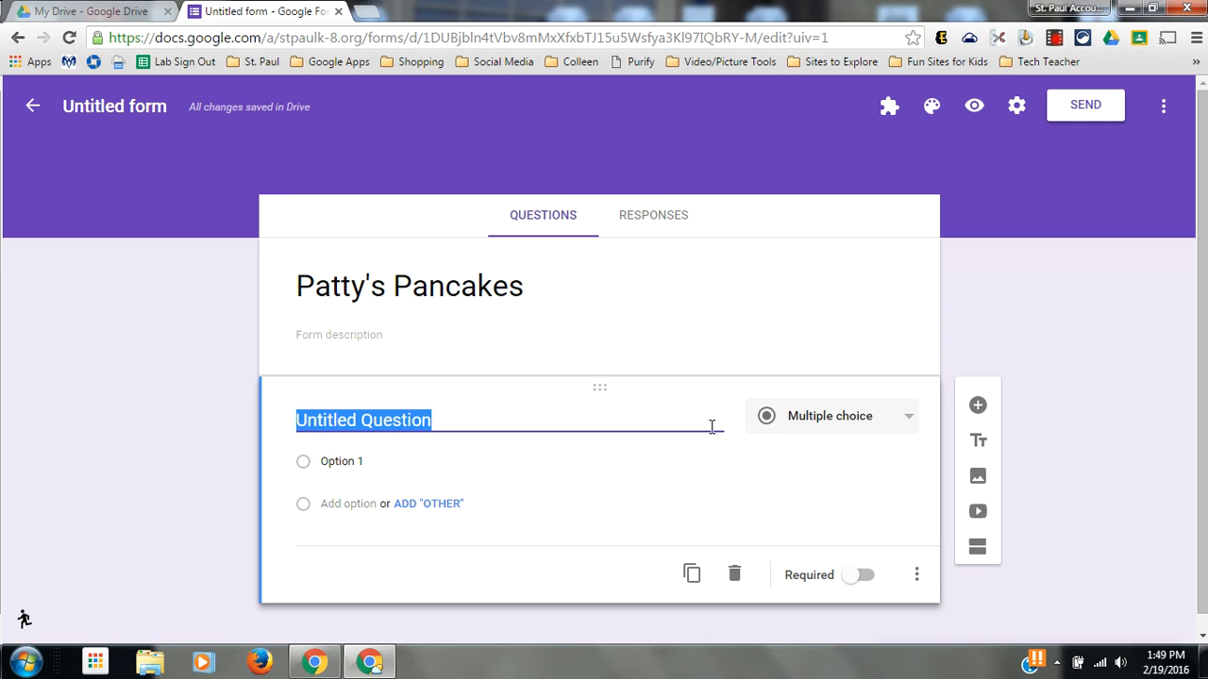
mouse_move(800, 430)
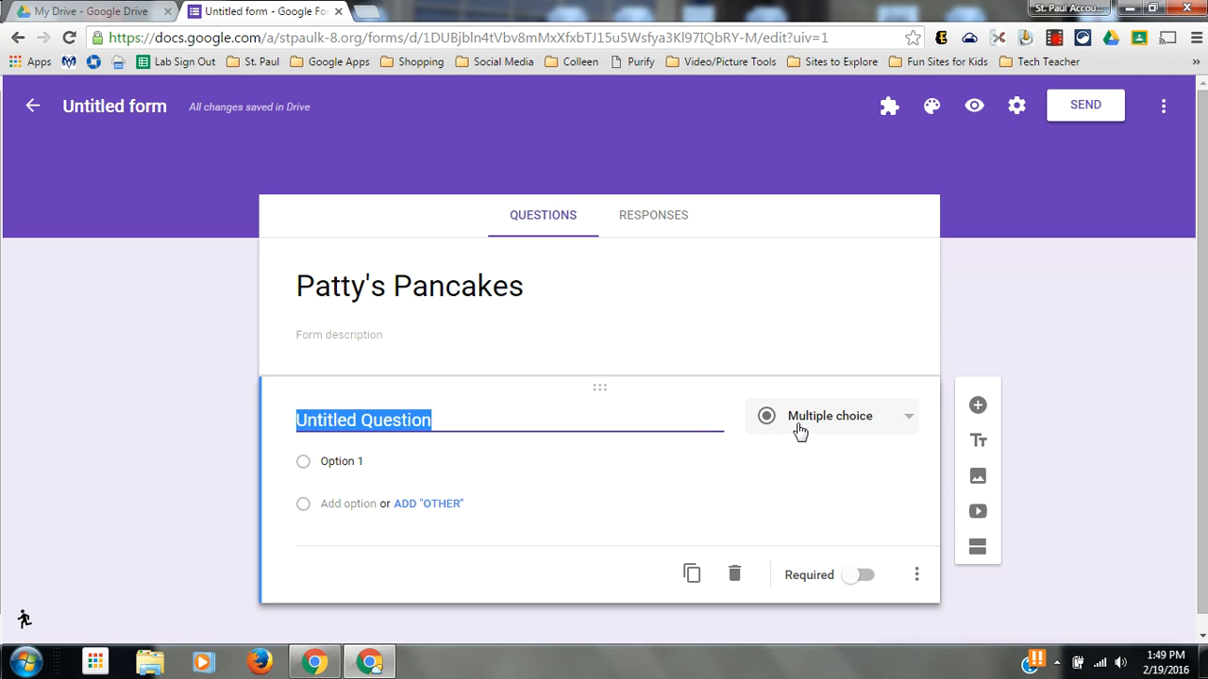
mouse_move(885, 423)
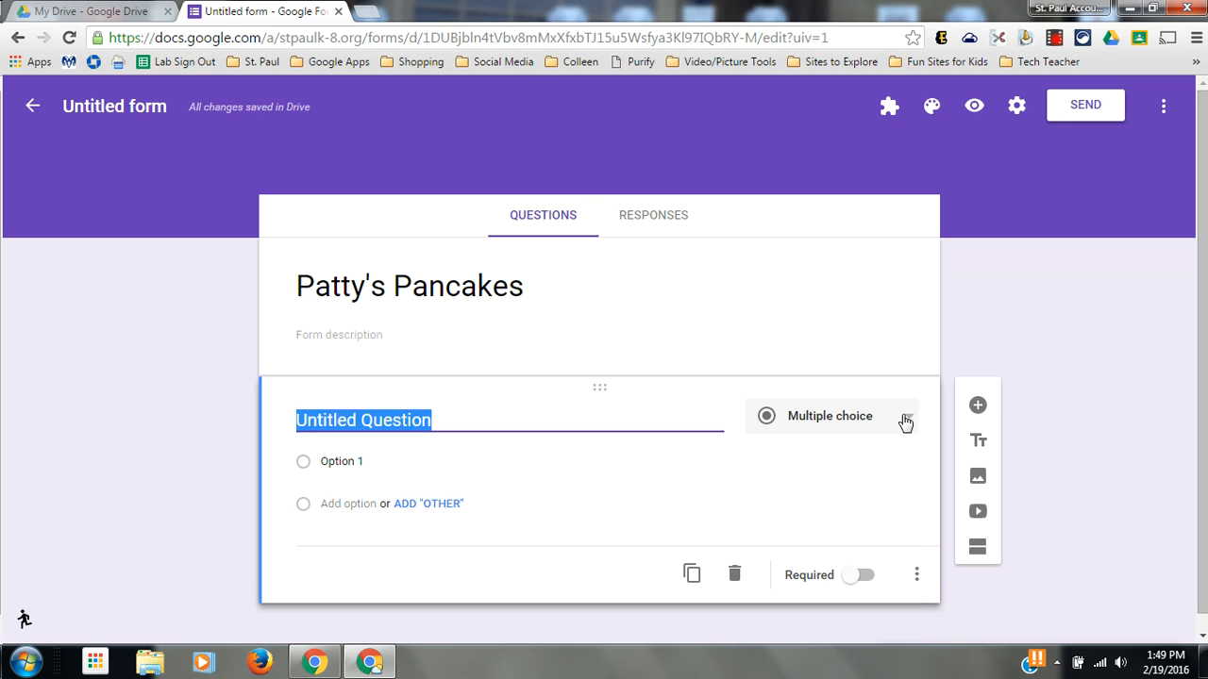
left_click(829, 417)
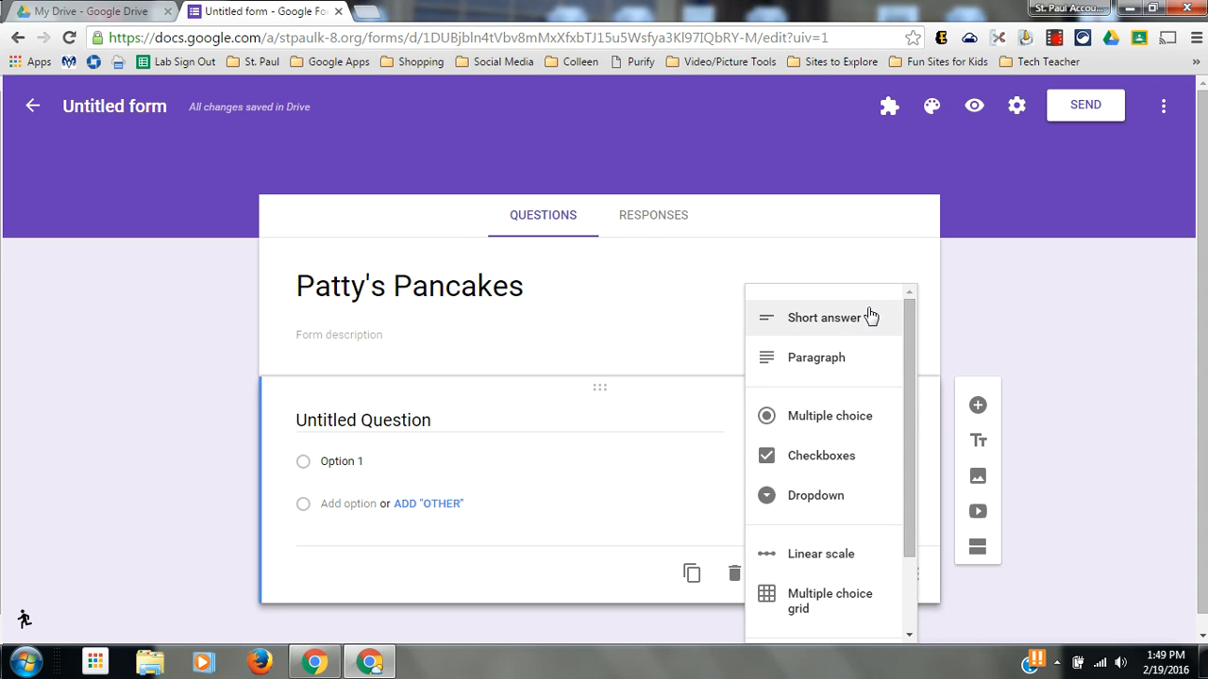
left_click(823, 317)
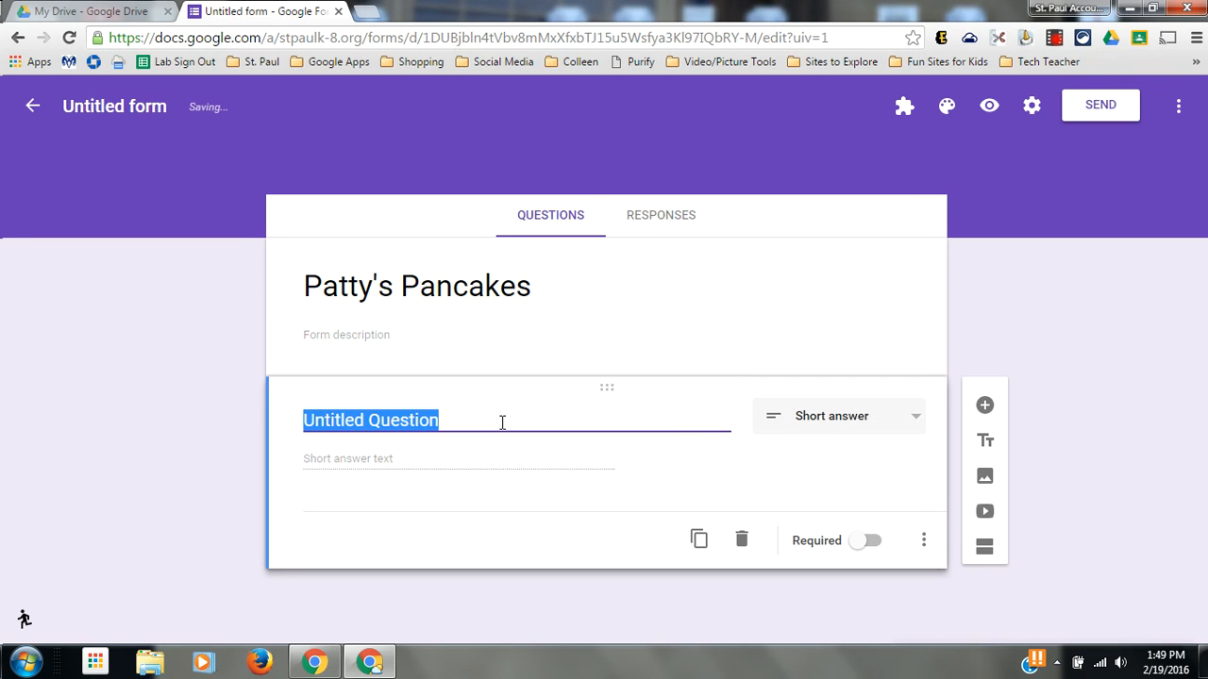
type("Na")
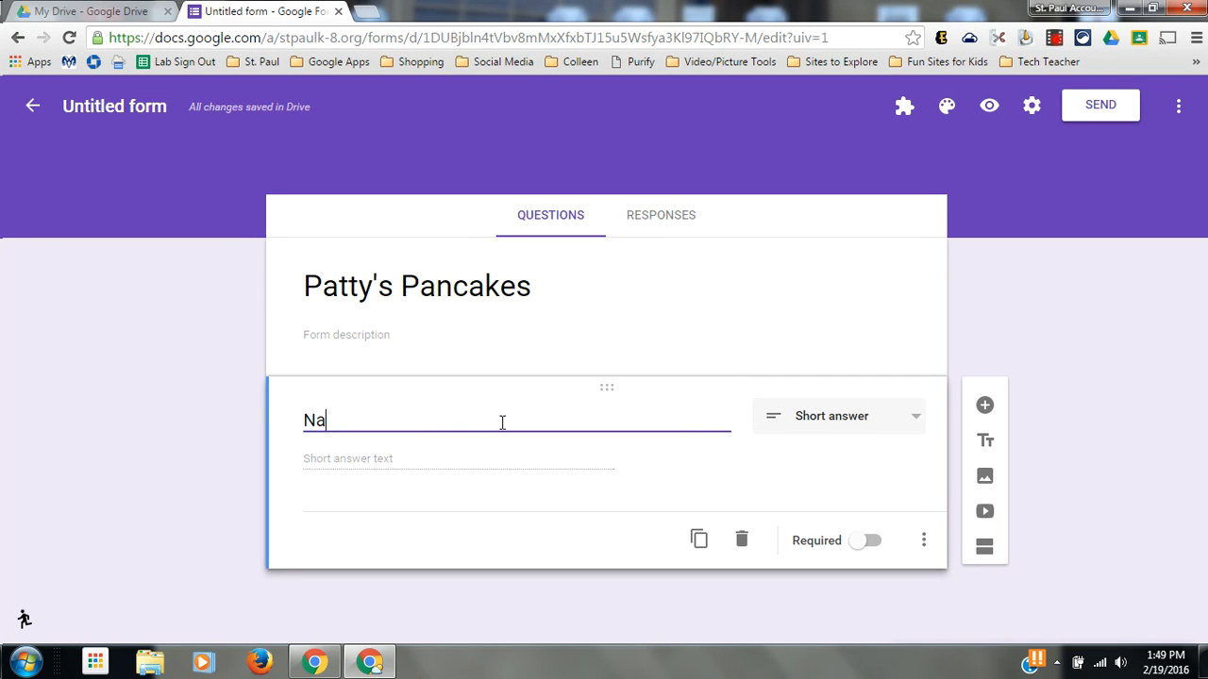
type("me")
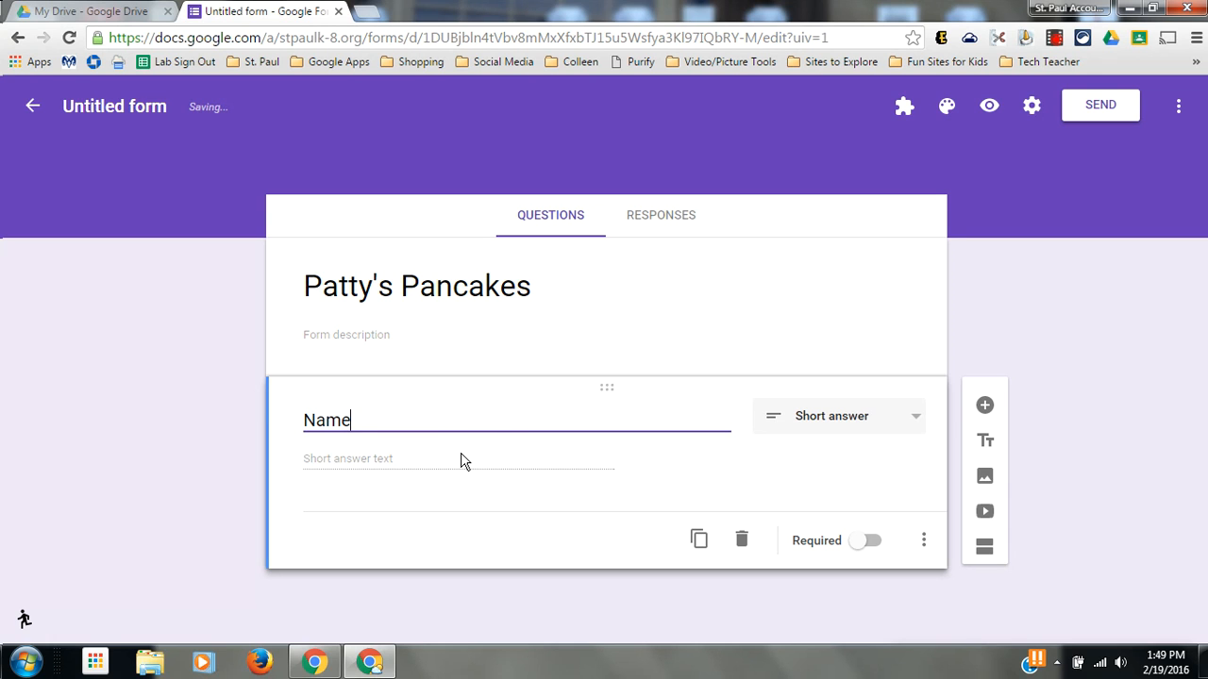
type(":")
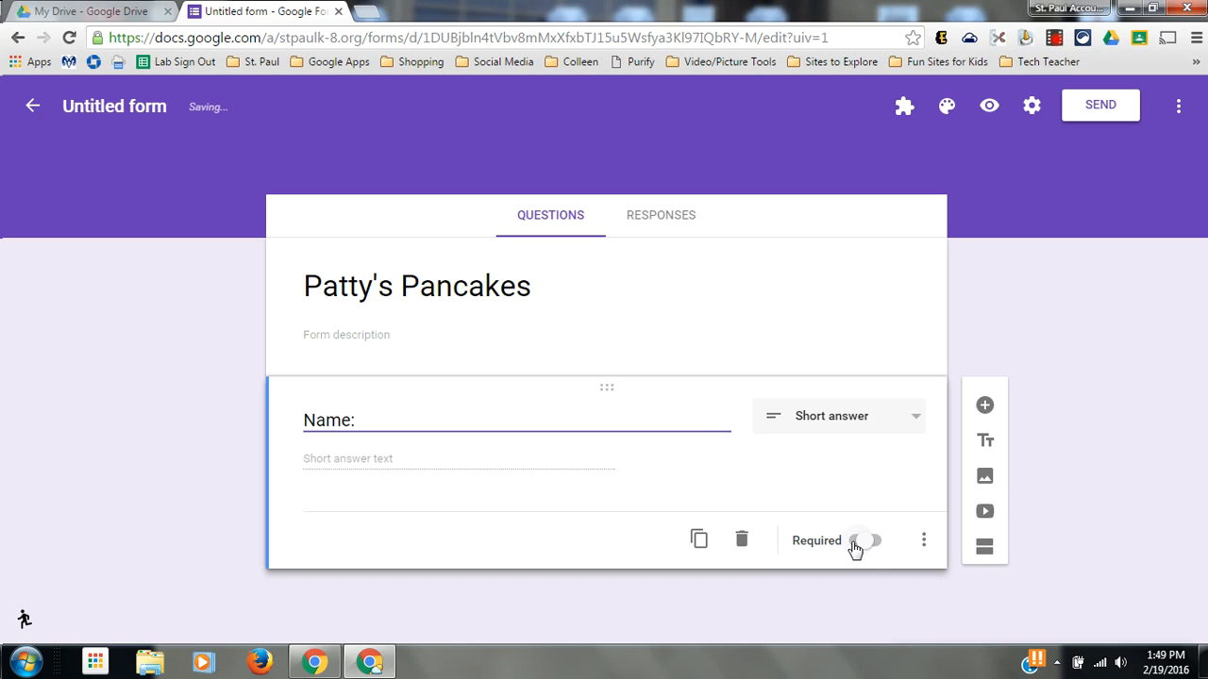
left_click(864, 540)
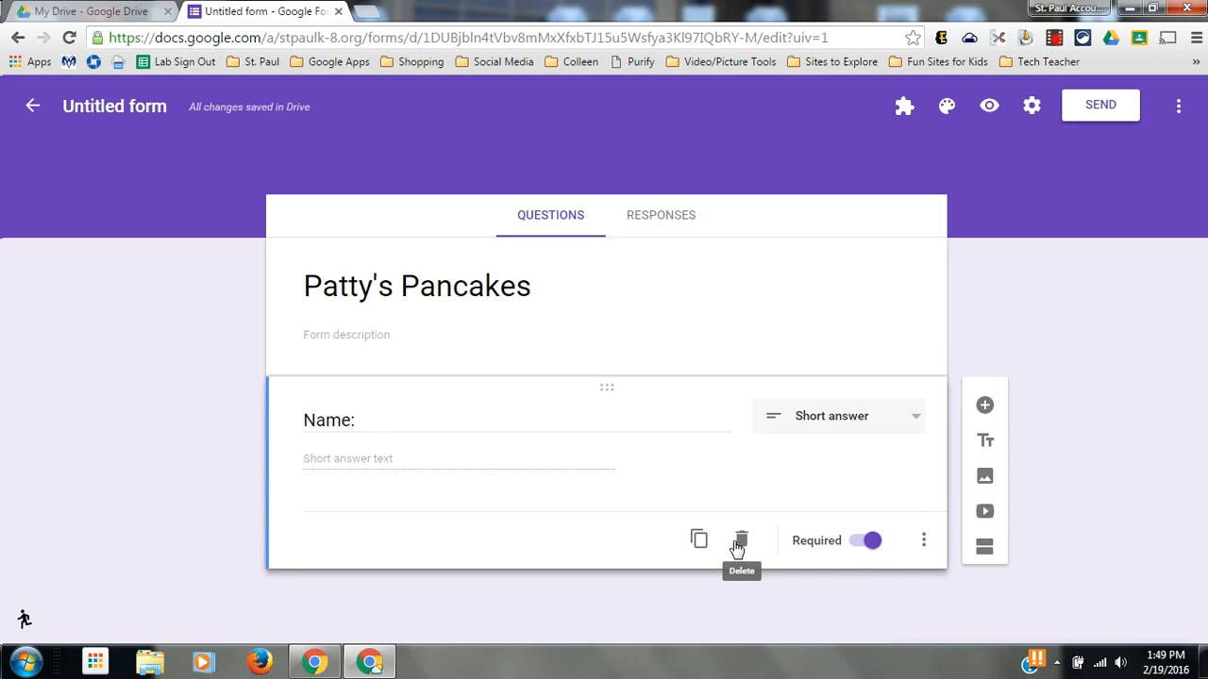
mouse_move(698, 540)
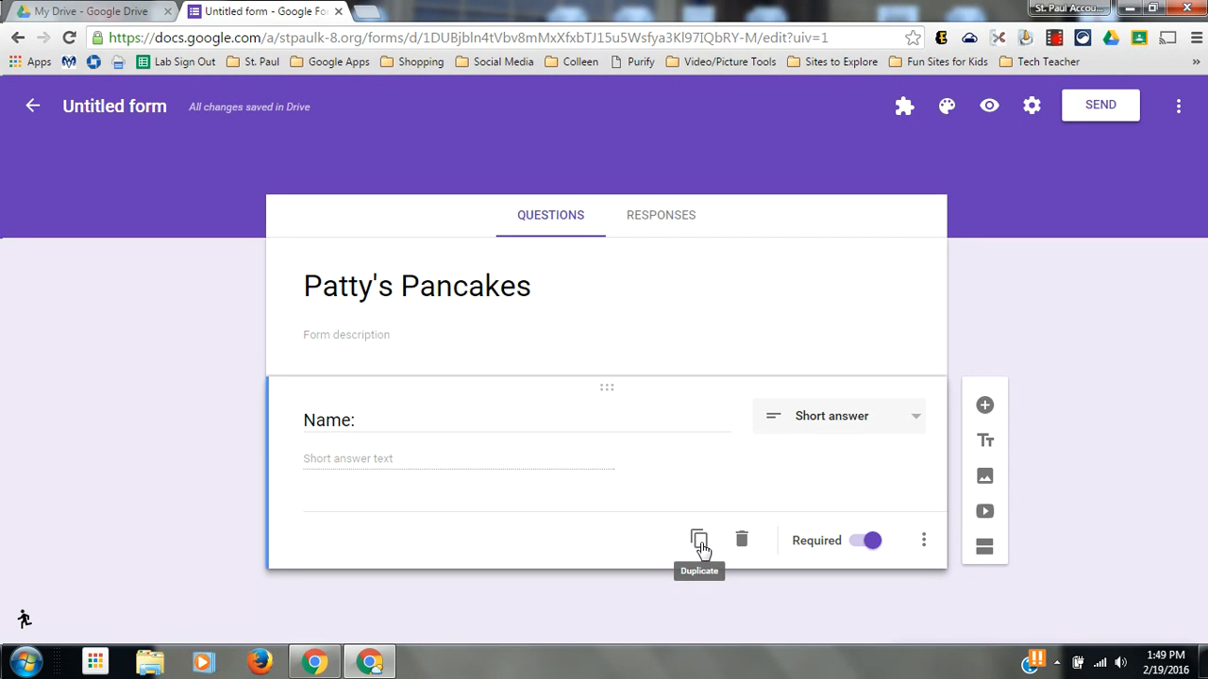
mouse_move(714, 539)
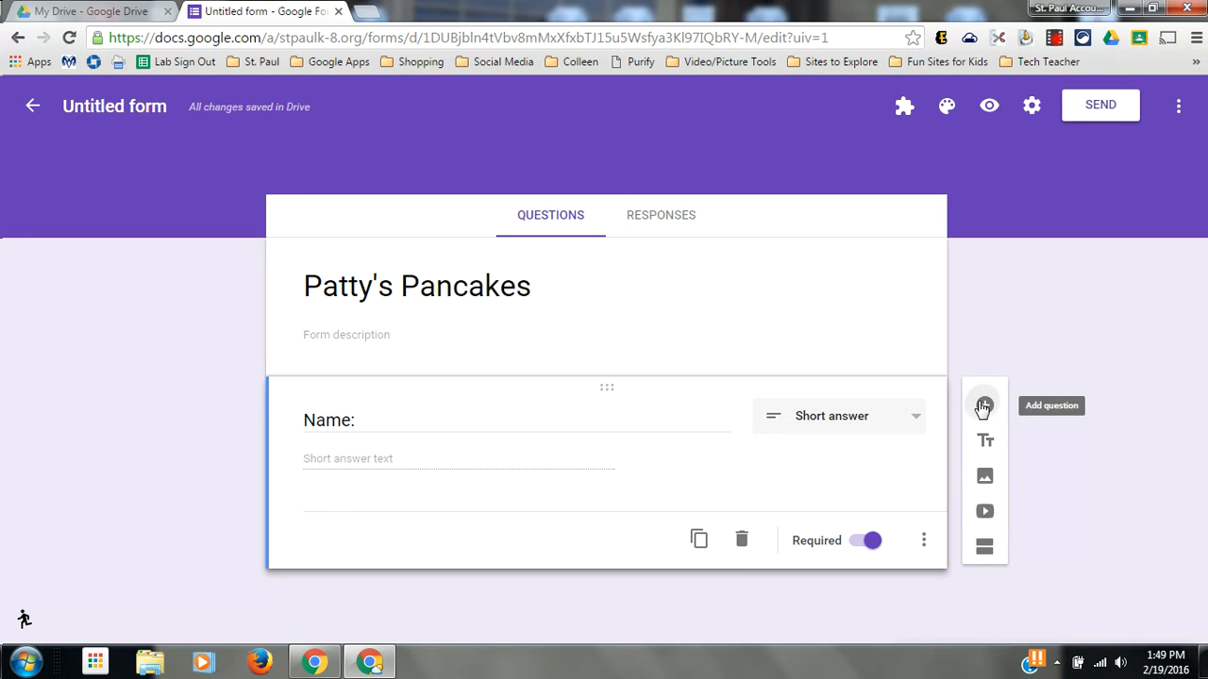
Step: Add a Checkboxes question 'What type o... like on your pancakes?' below Name
left_click(984, 406)
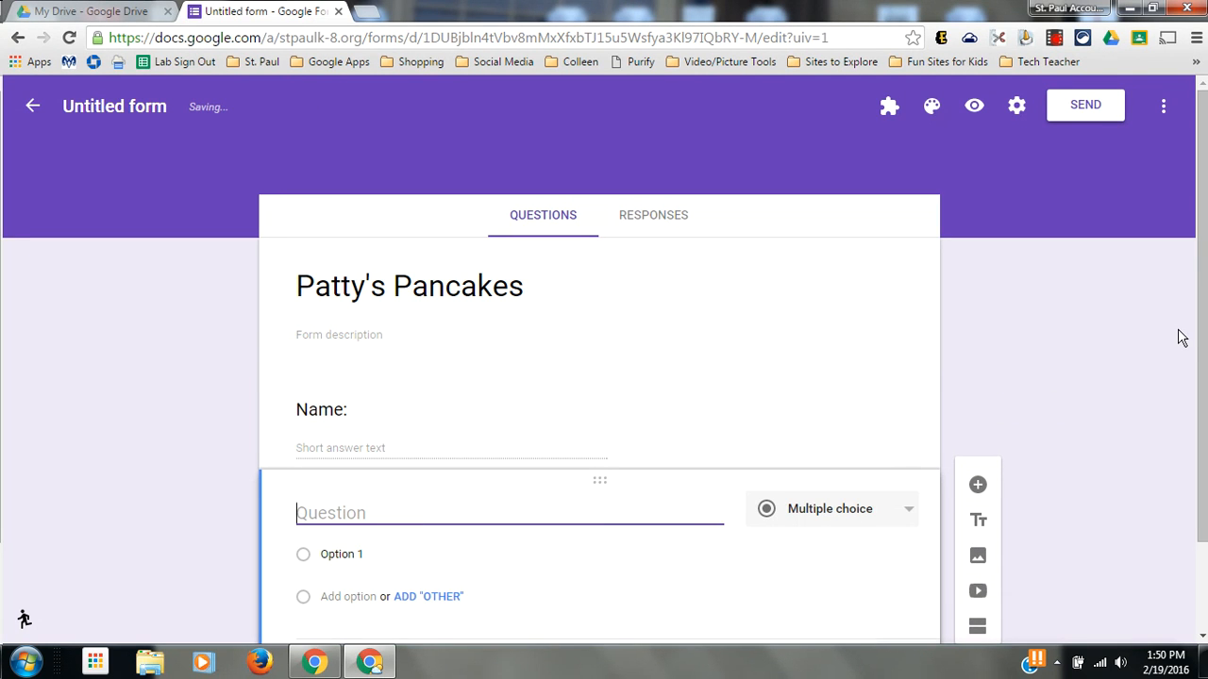
scroll("down", 3)
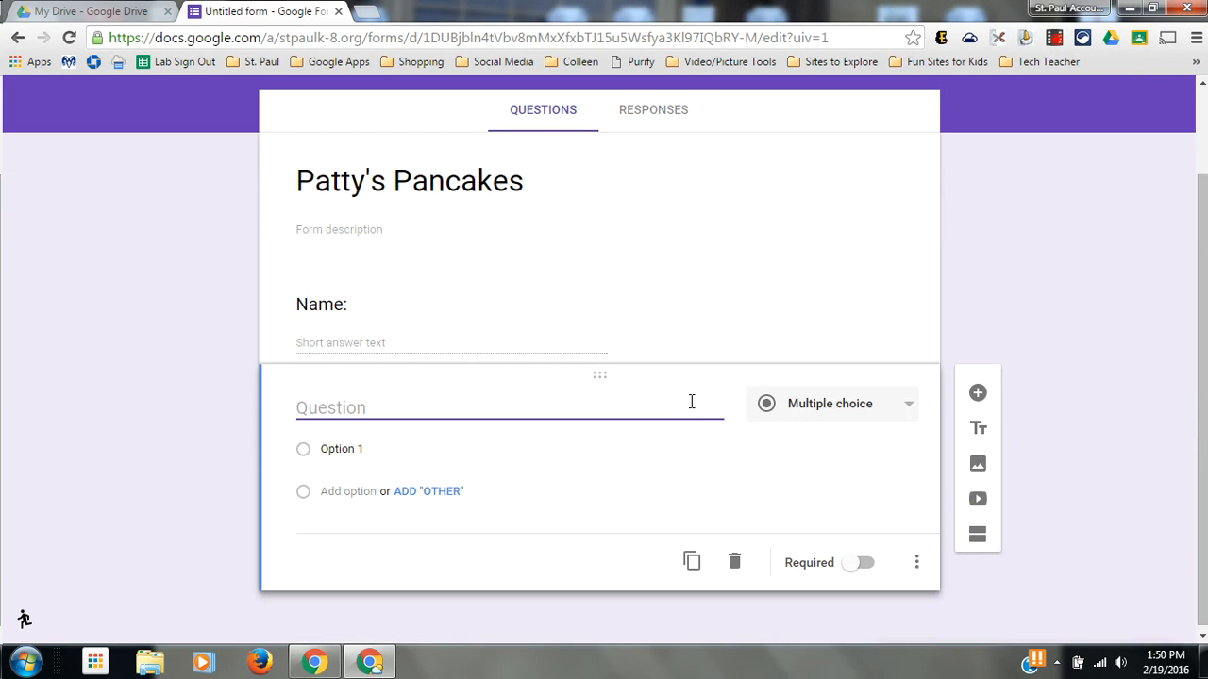
type("What type of toppings do you")
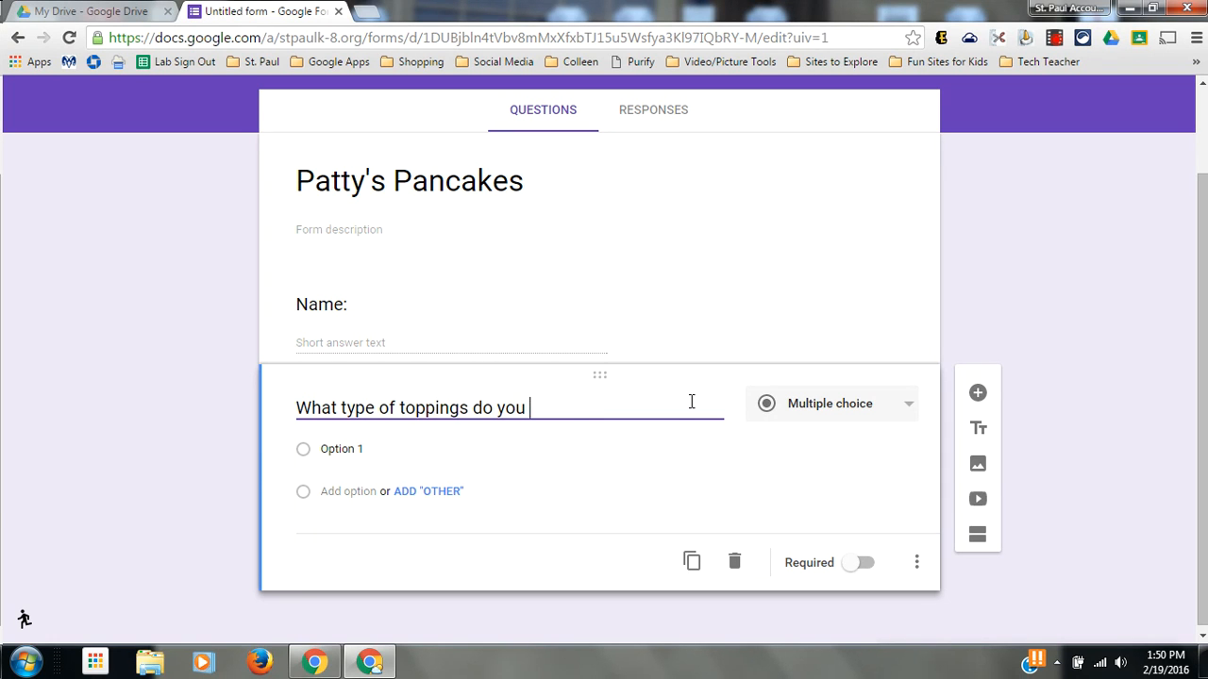
type("like on your pan")
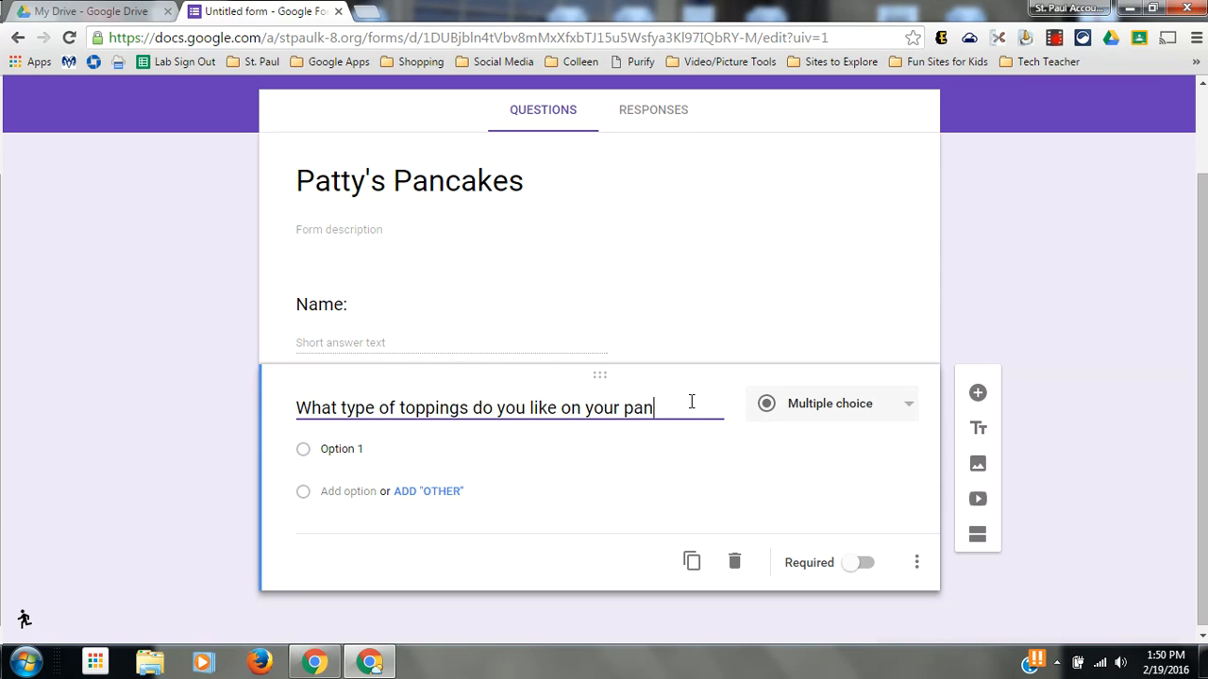
type("cakes?")
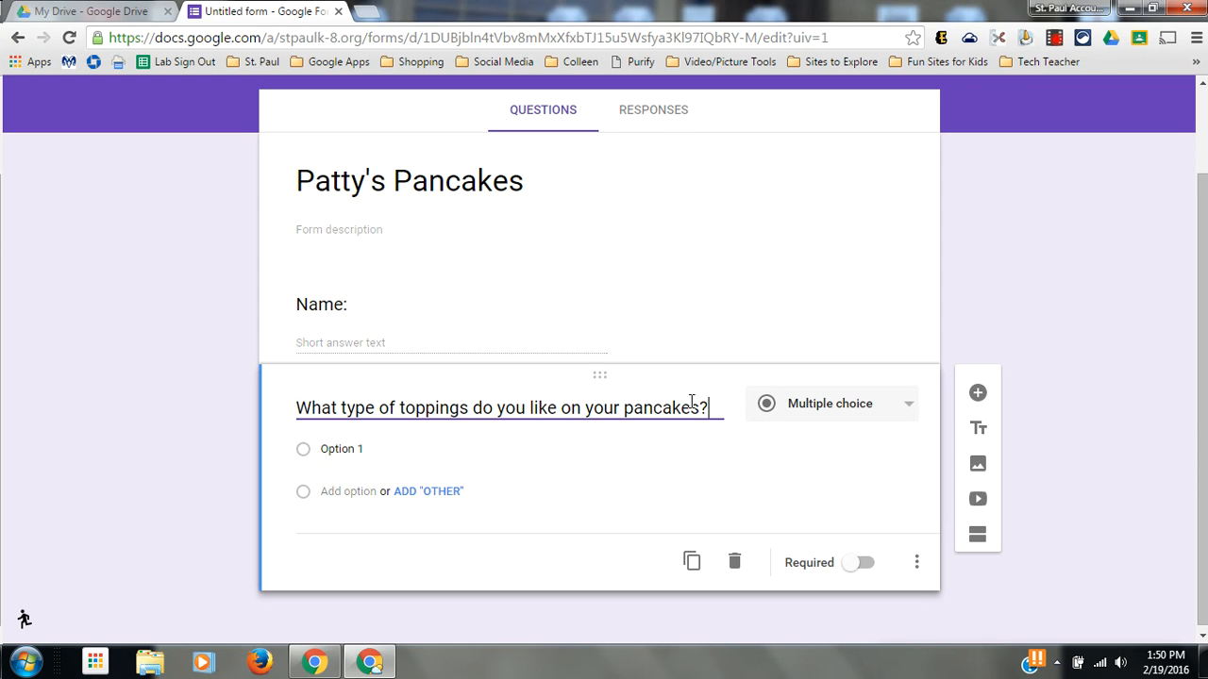
left_click(830, 403)
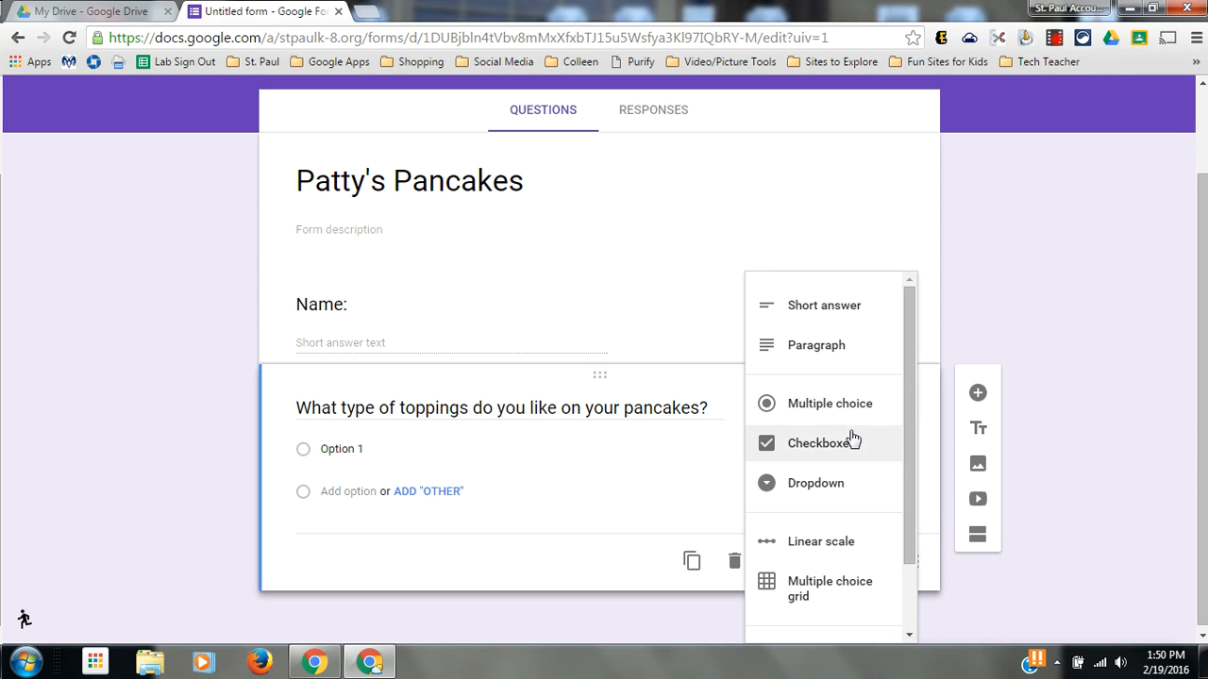
left_click(819, 441)
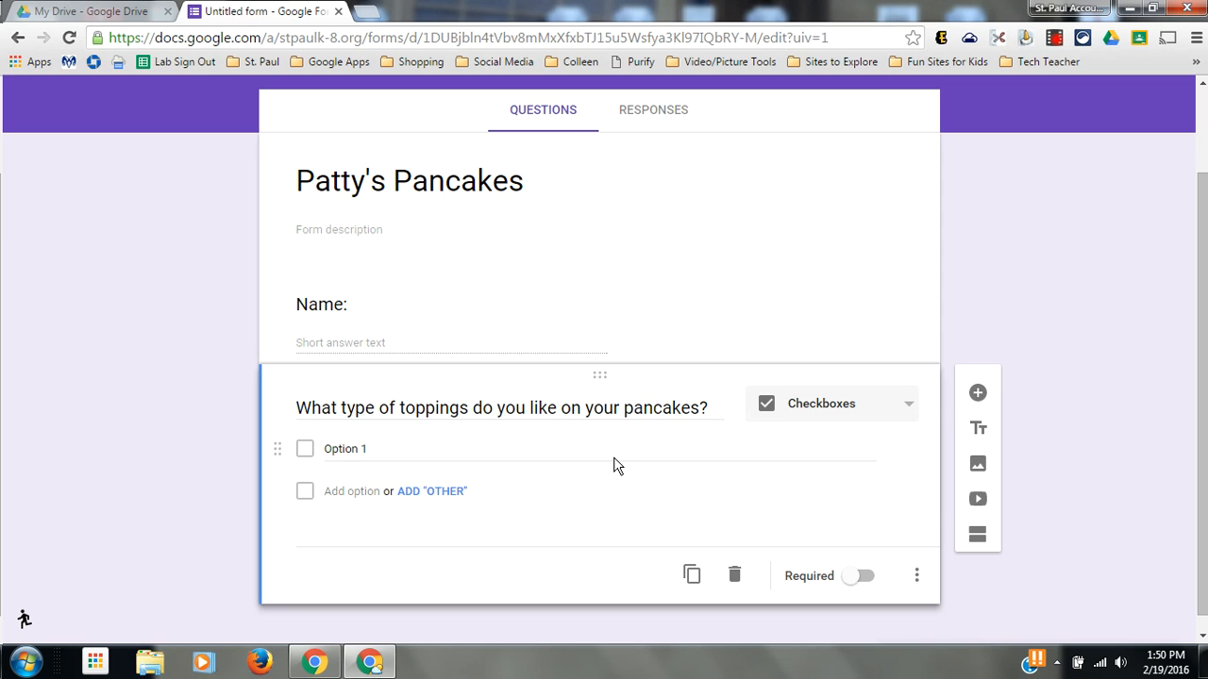
mouse_move(913, 589)
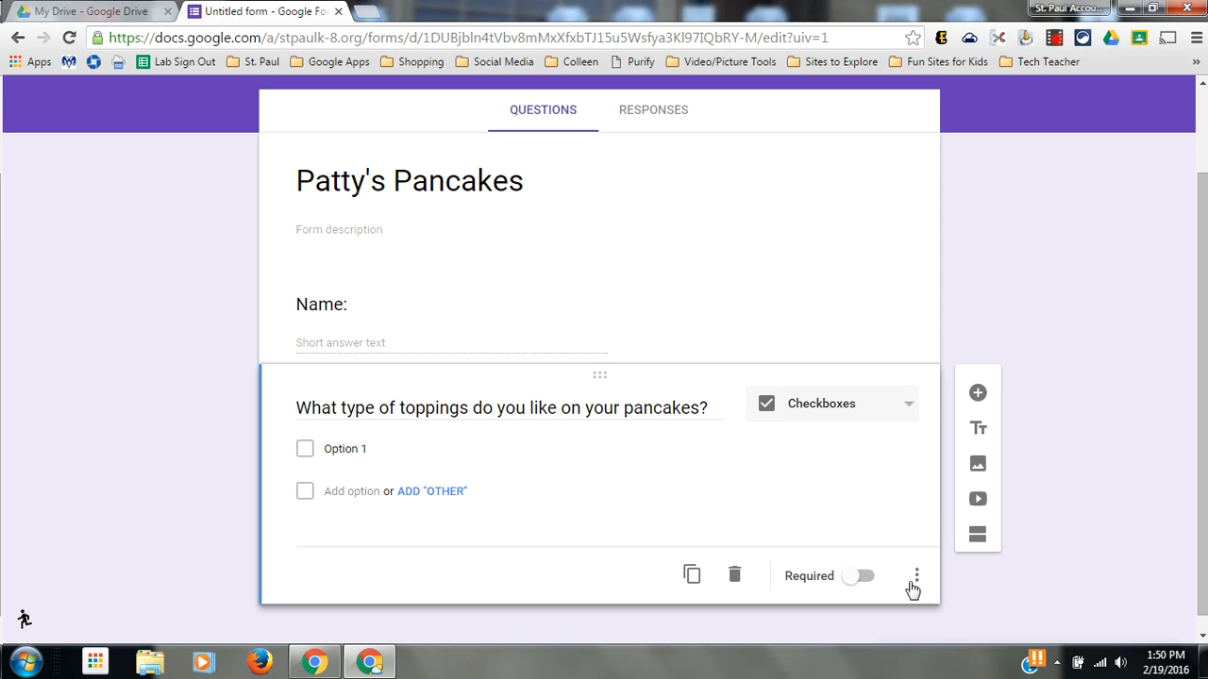
Step: Add the description 'You can h...n one' and options Strawberries, Bananas and Whipped Cream
left_click(913, 576)
type("Cho")
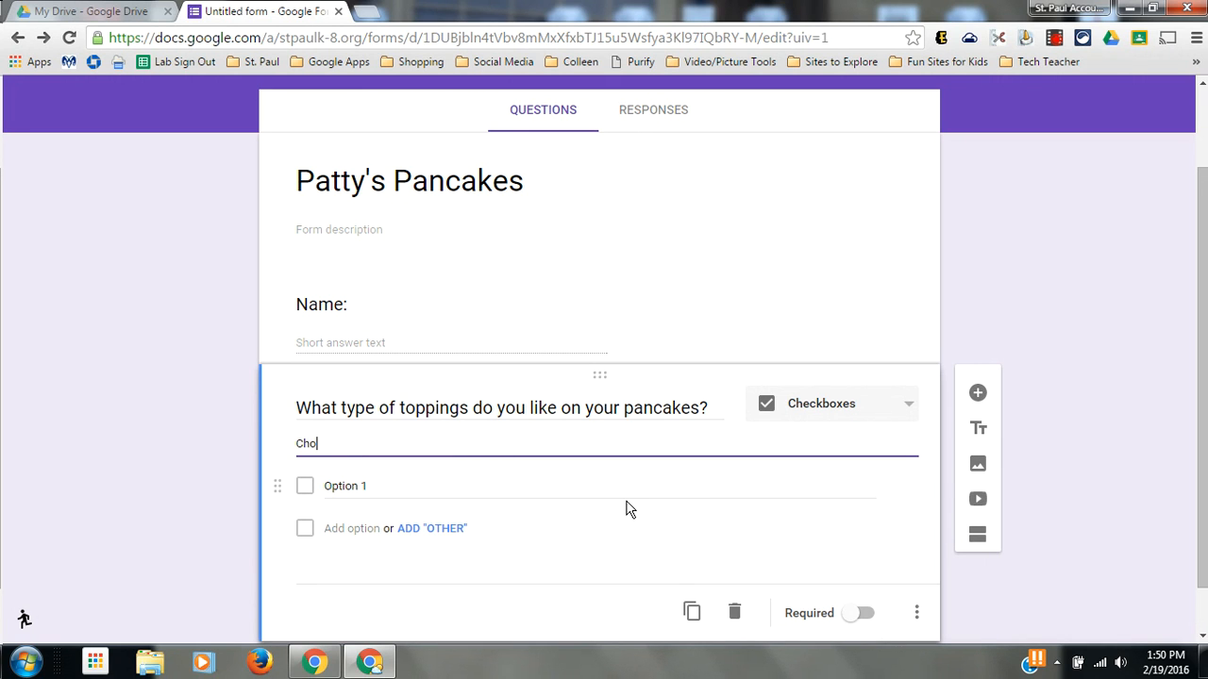
type("You can h")
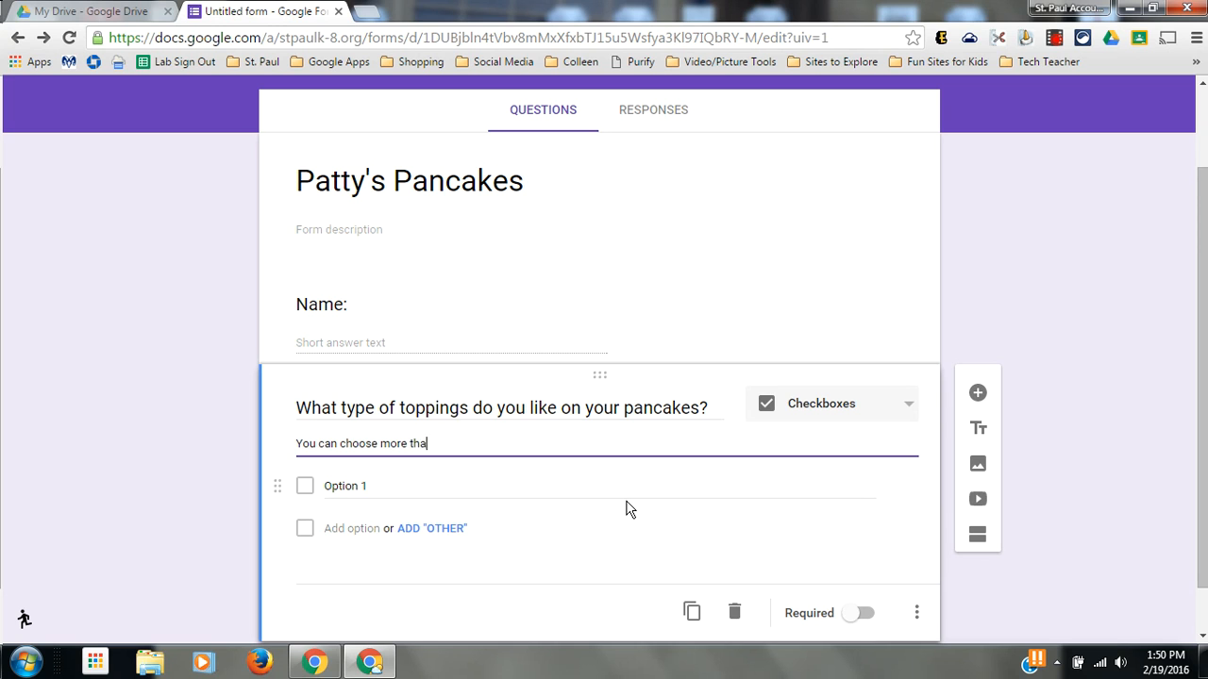
type("n one")
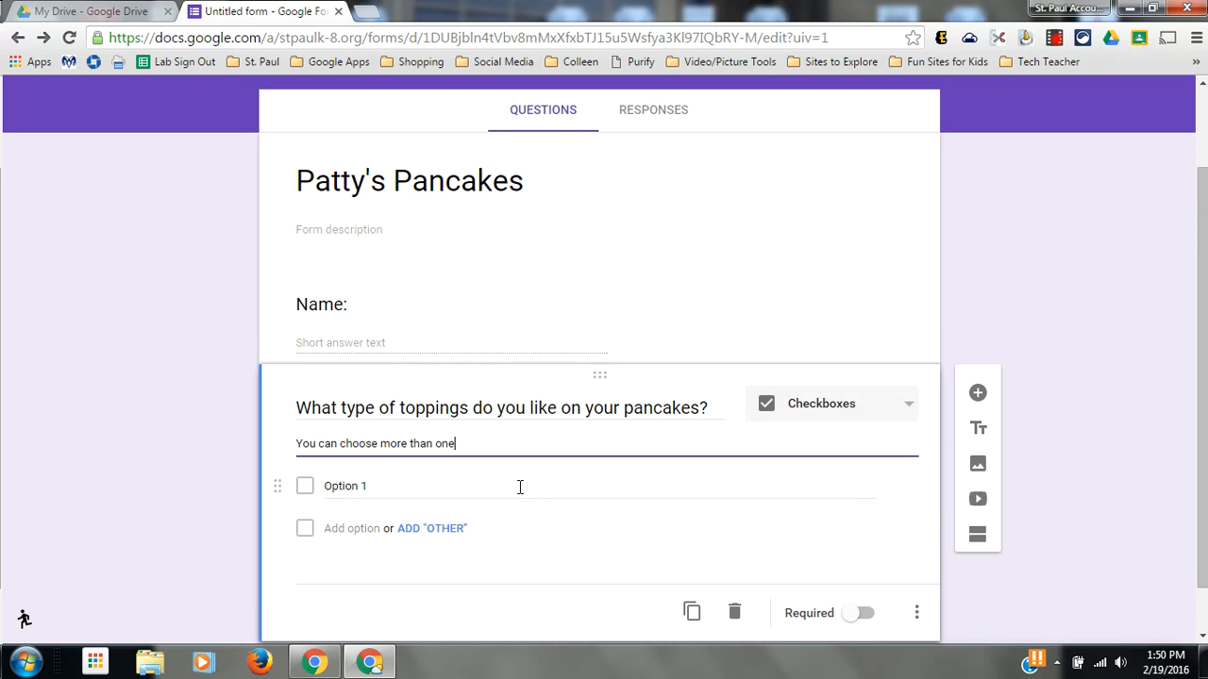
type("Strawberries")
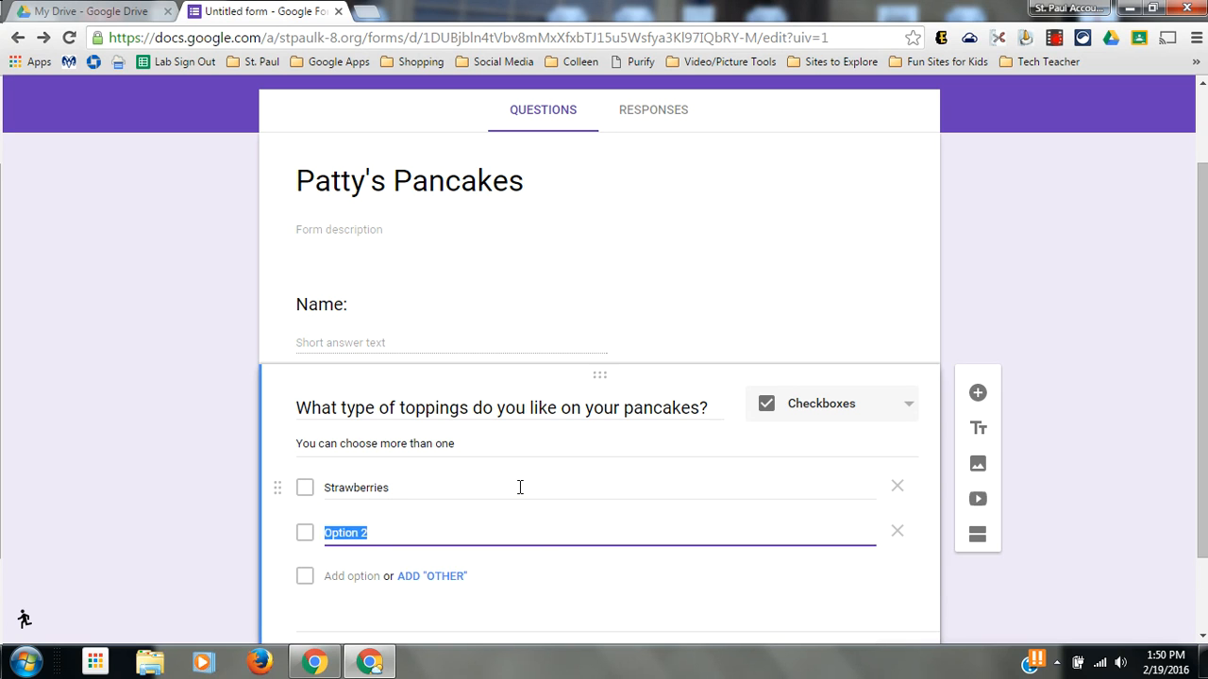
type("ban")
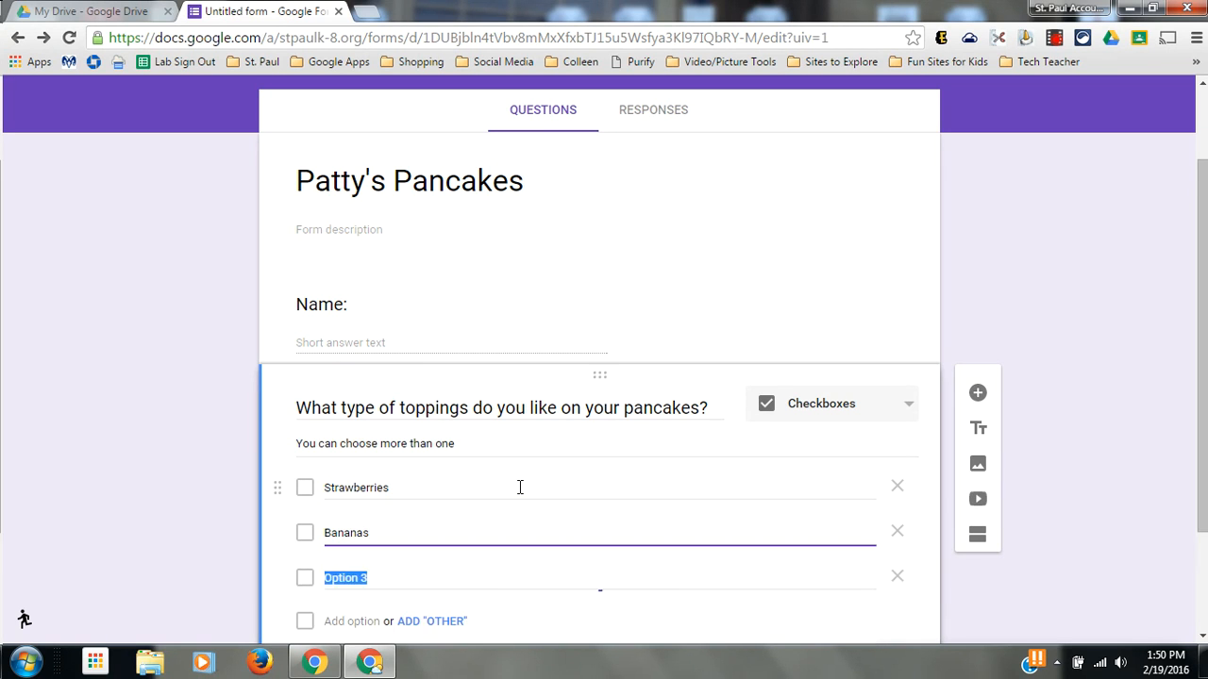
type("Whipped Cre")
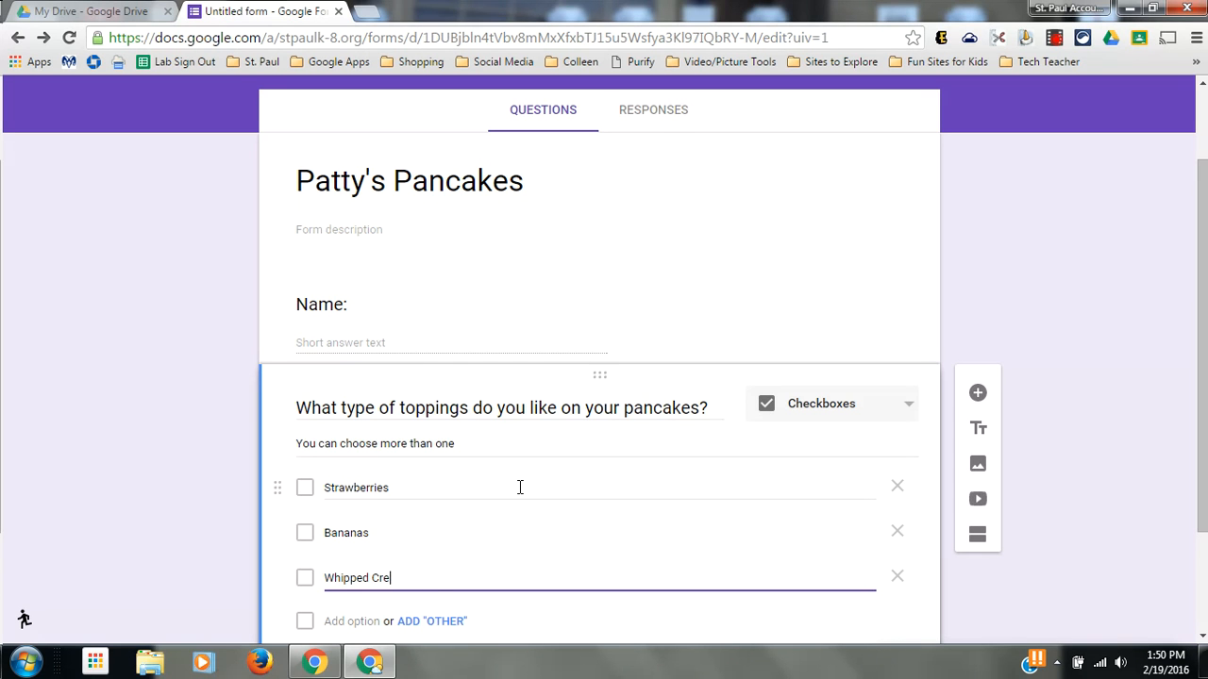
type("am")
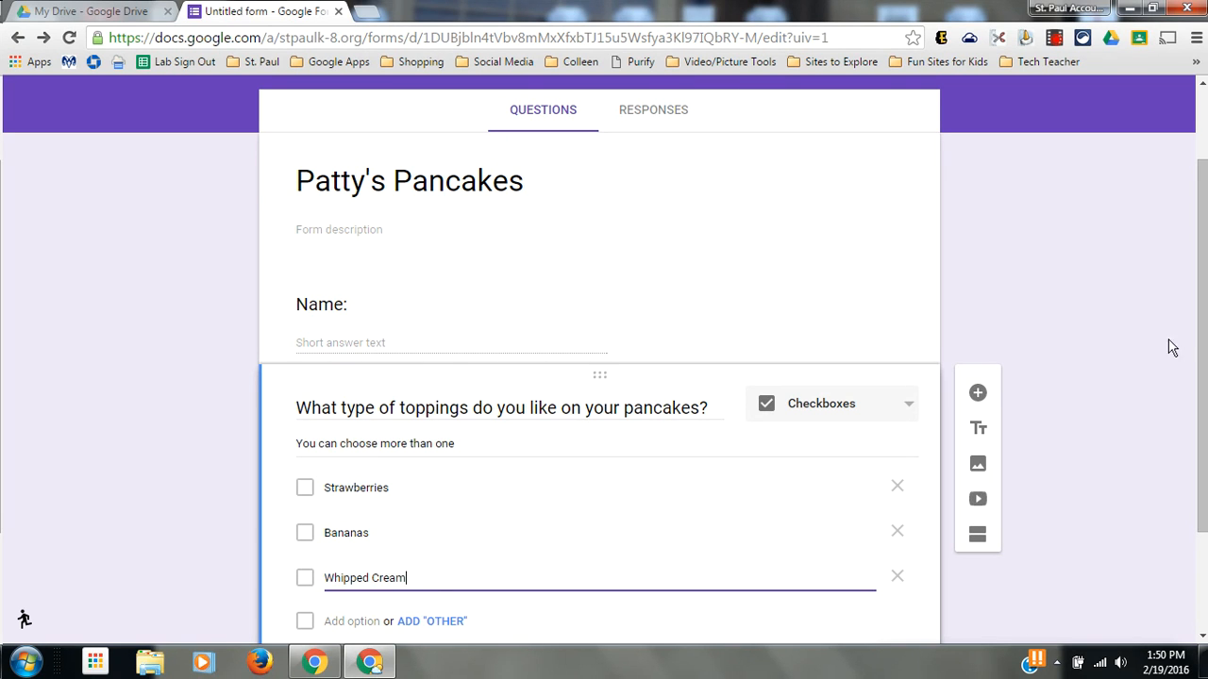
Step: Add an 'Other' choice after Whipped Cream in the toppings question
scroll("down", 3)
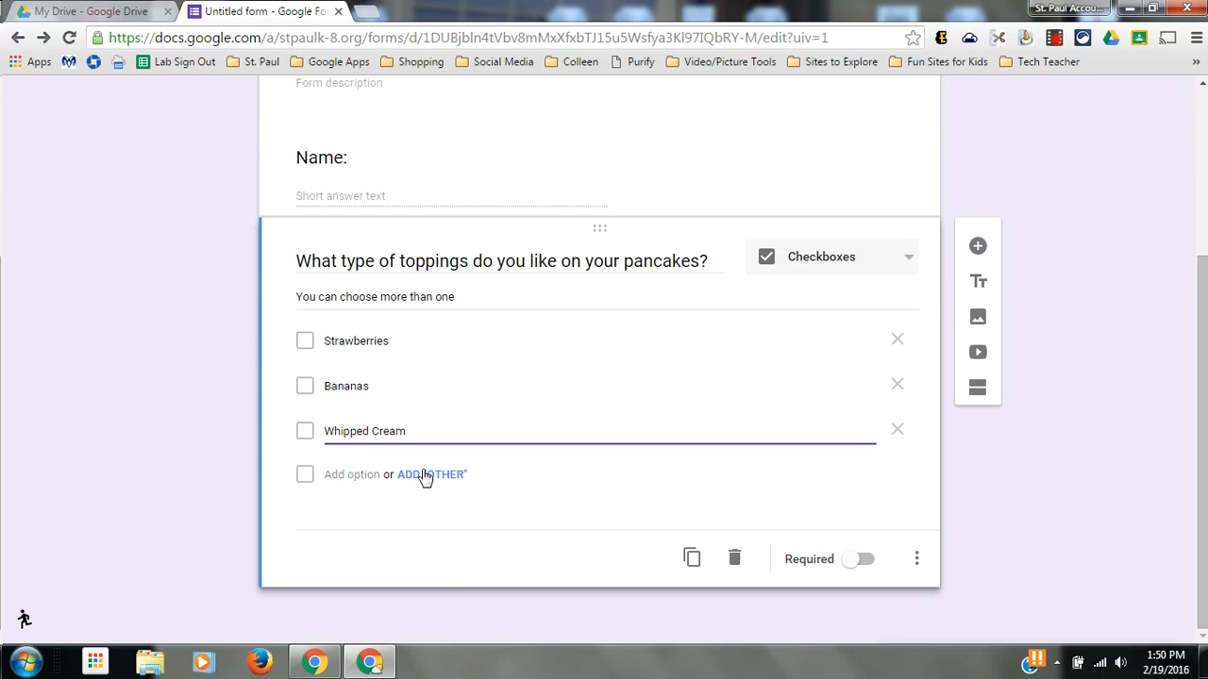
left_click(431, 476)
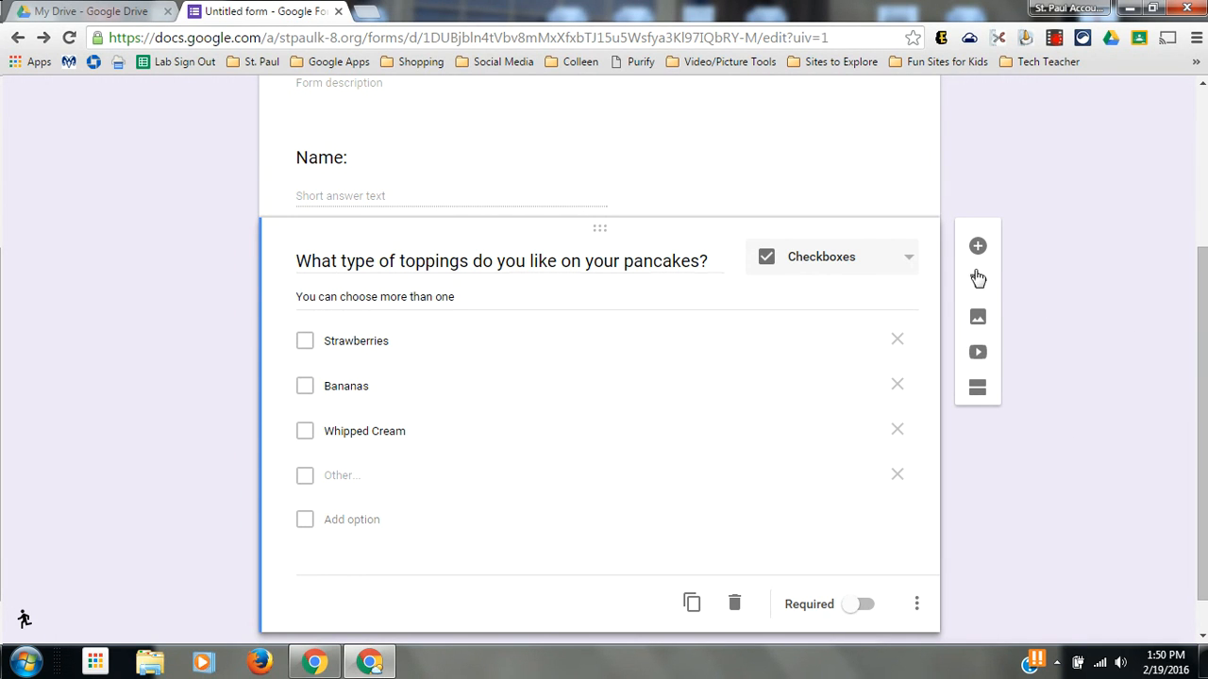
mouse_move(978, 283)
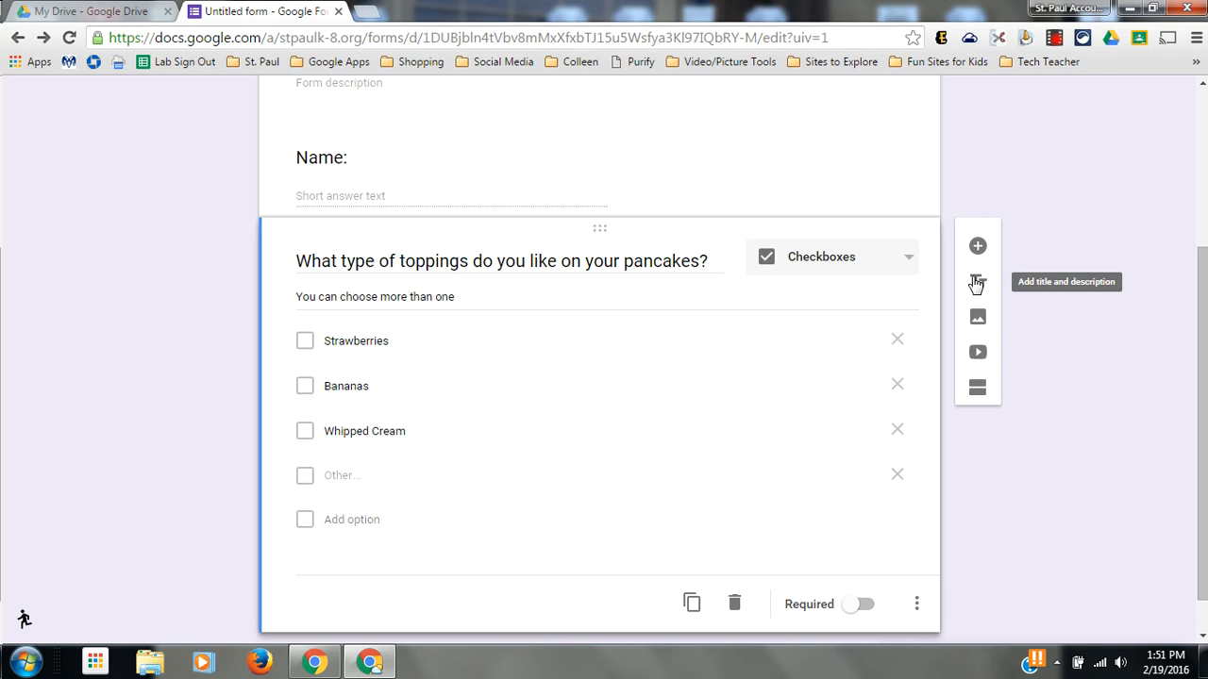
mouse_move(977, 317)
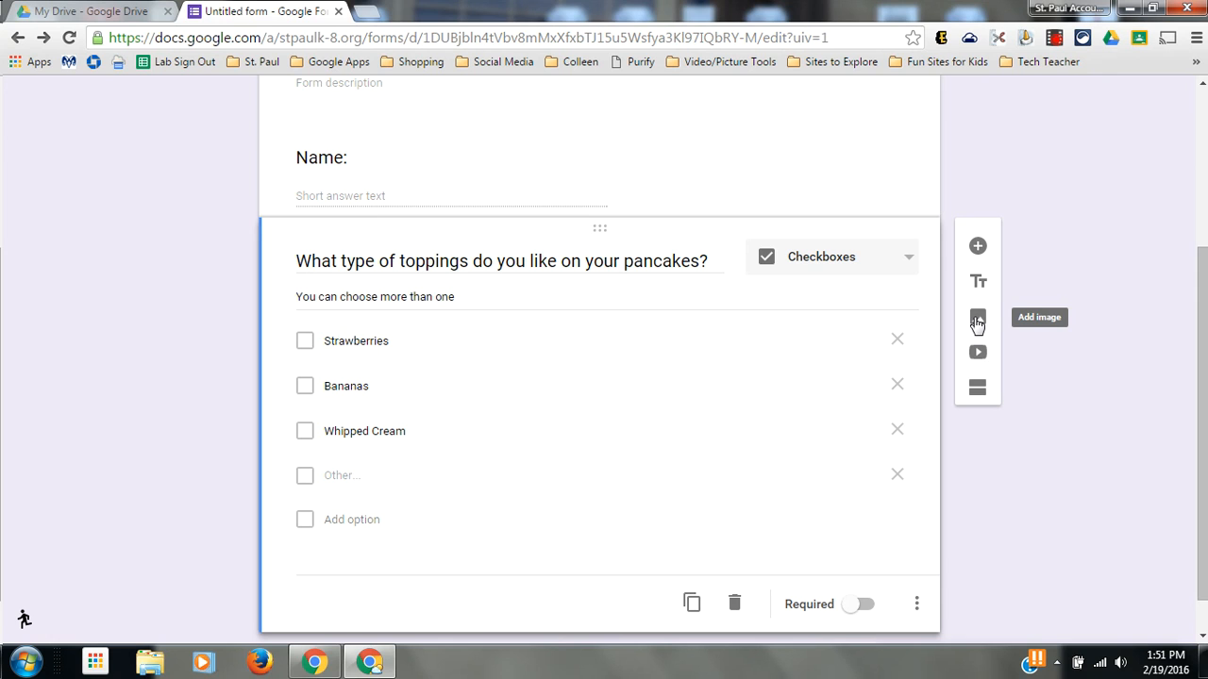
mouse_move(978, 353)
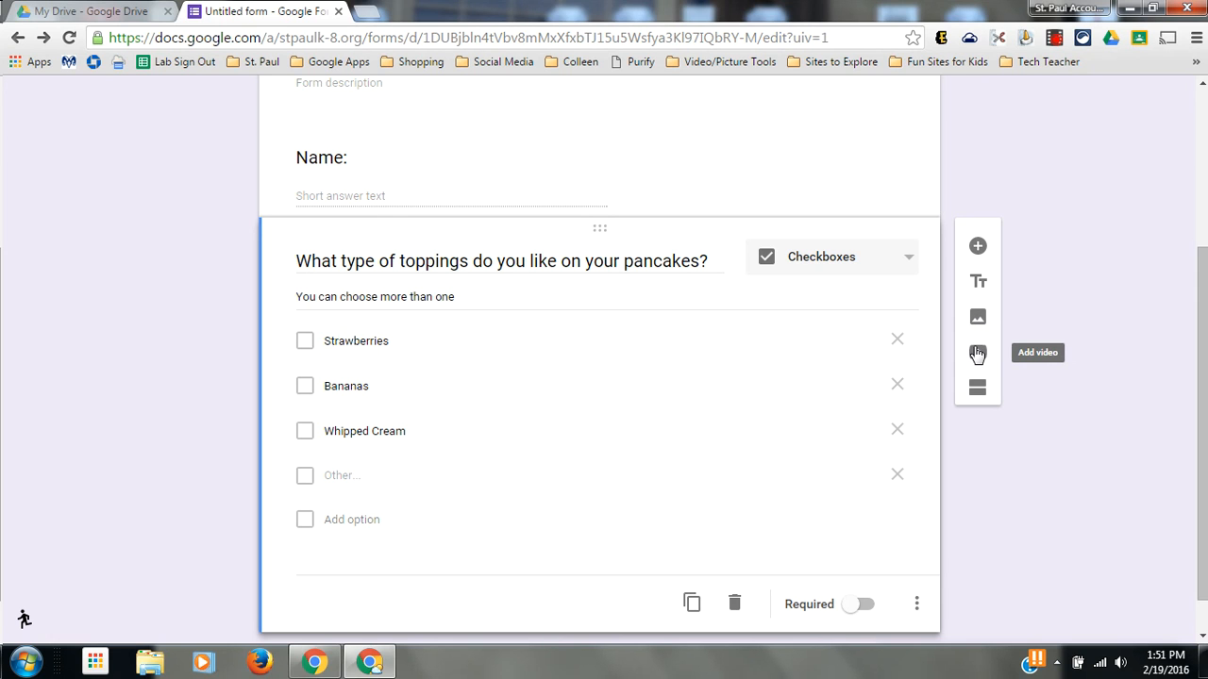
mouse_move(977, 389)
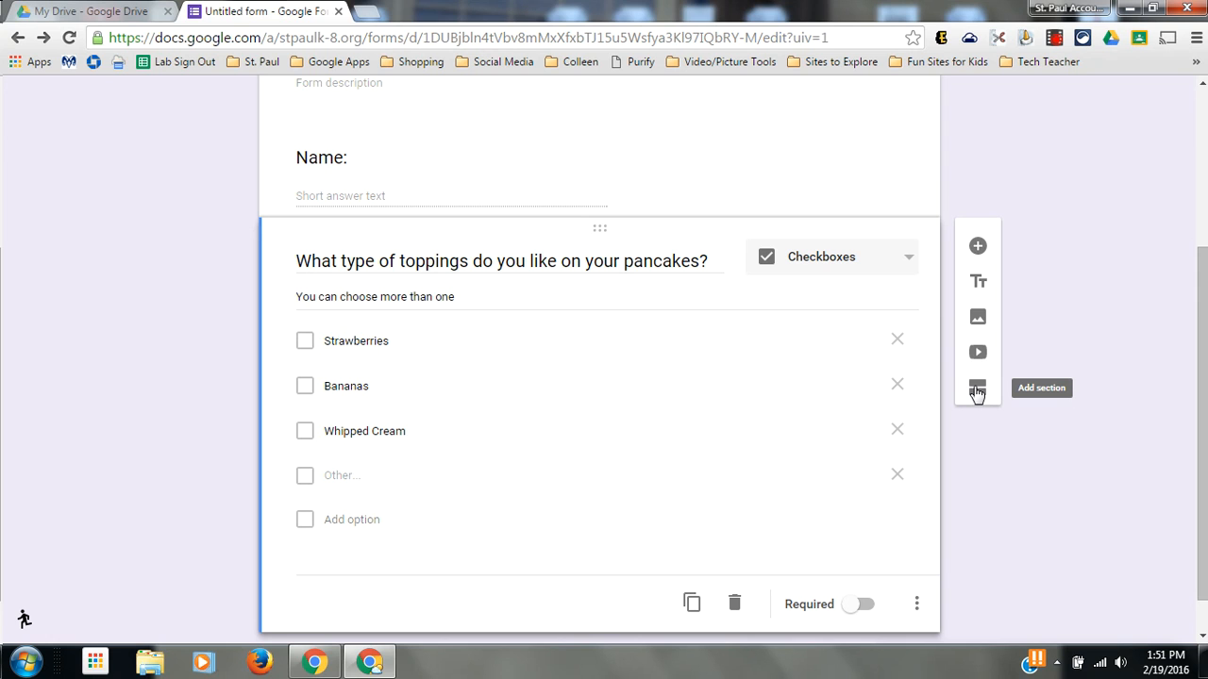
mouse_move(1192, 413)
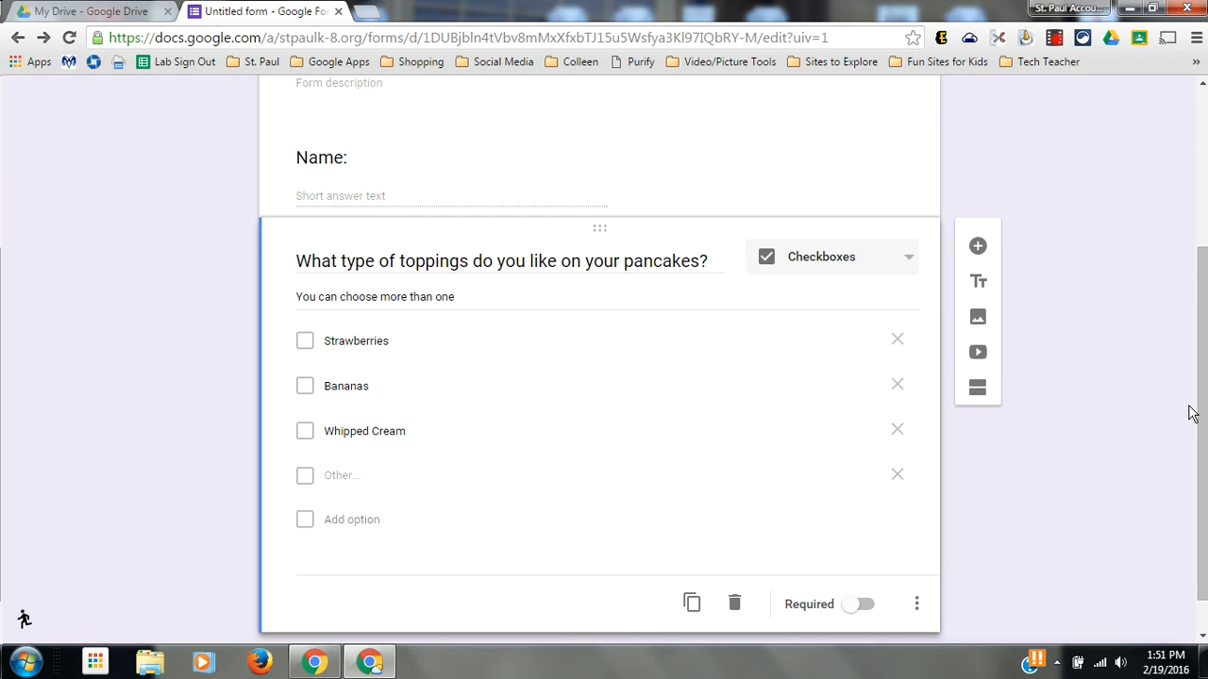
mouse_move(1199, 413)
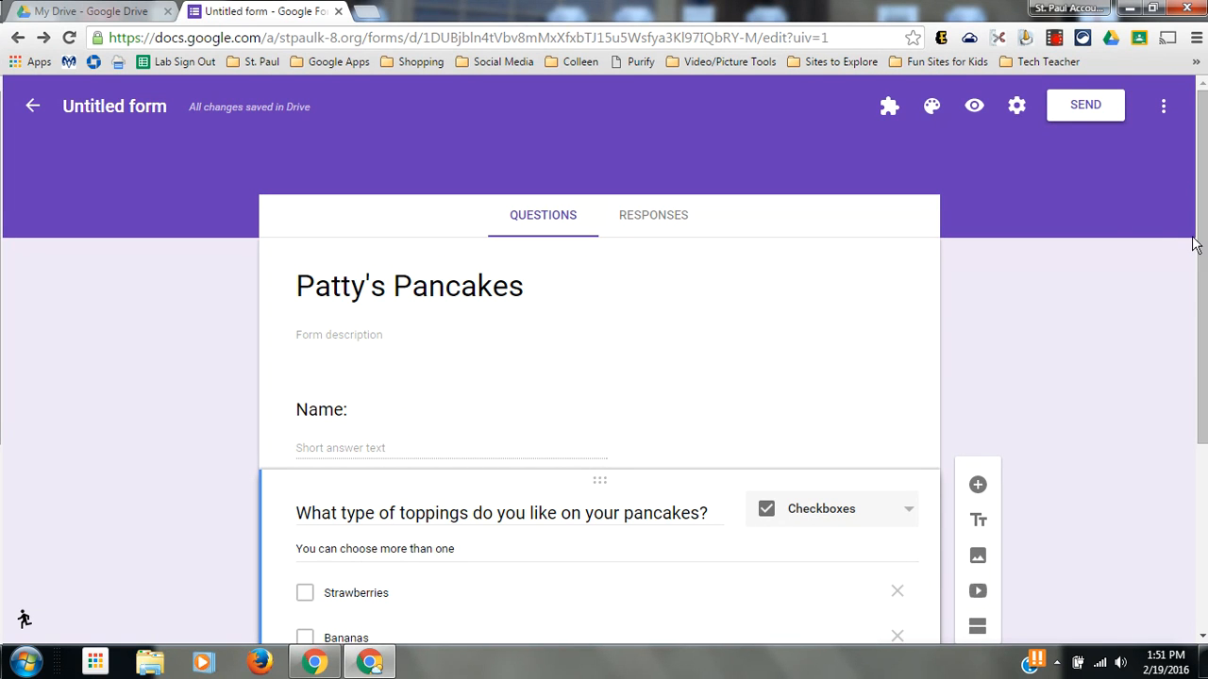
mouse_move(951, 132)
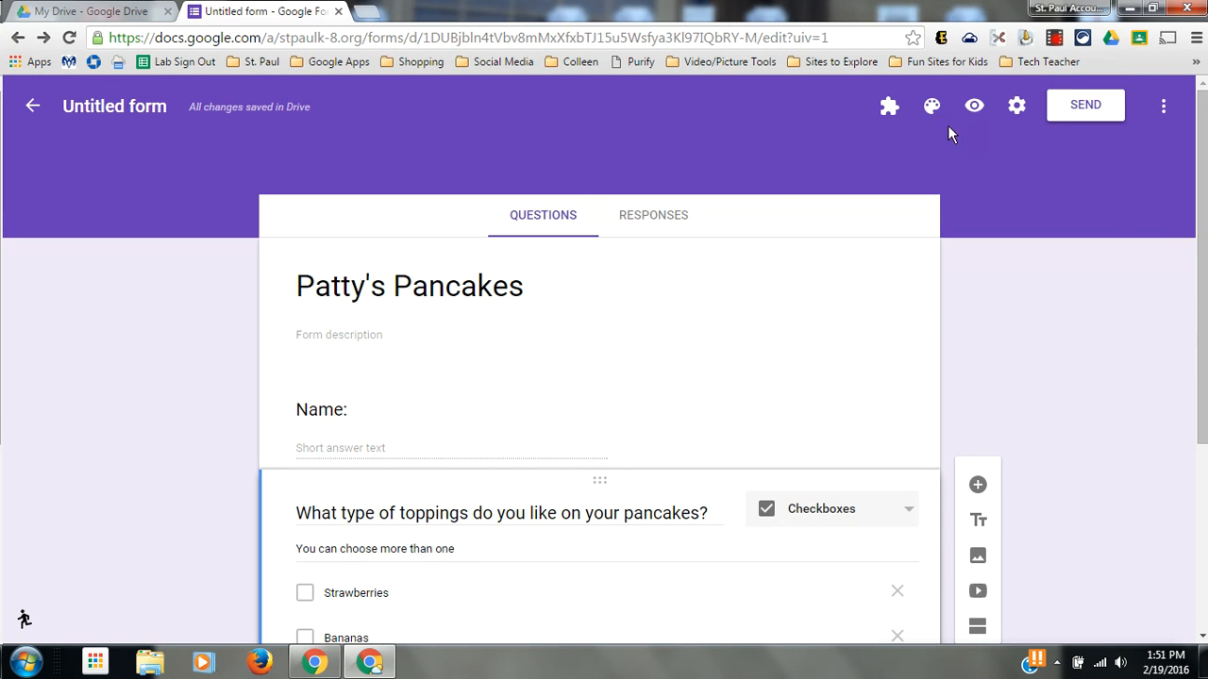
mouse_move(932, 106)
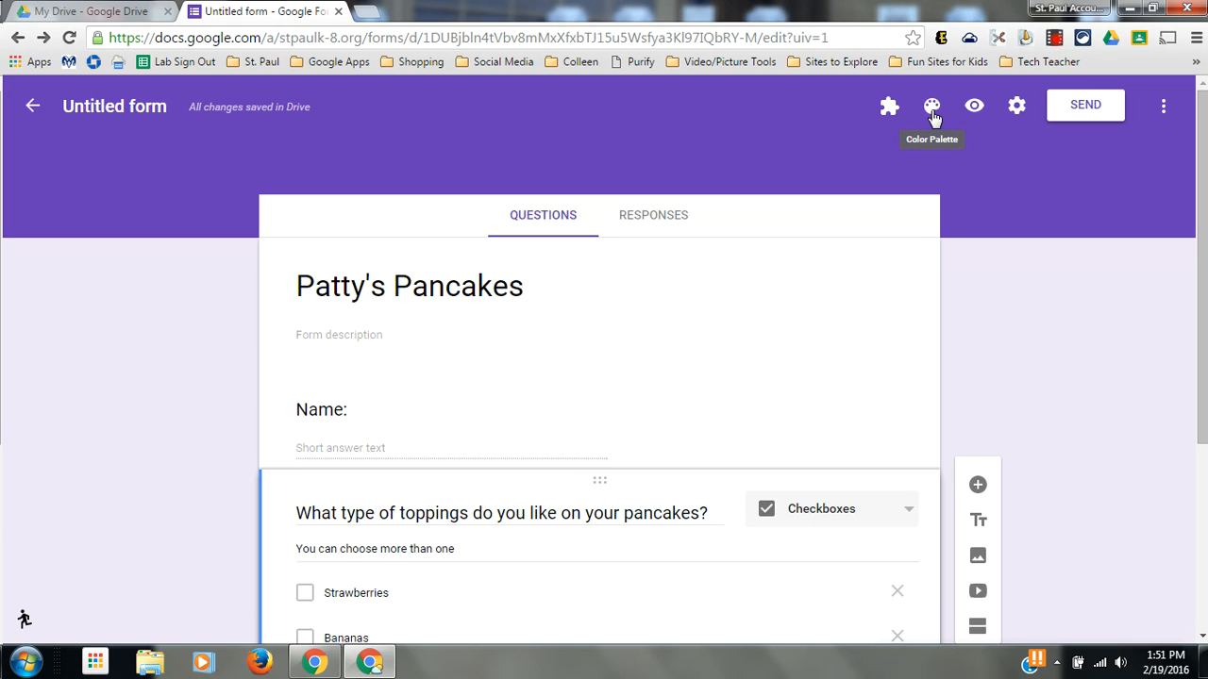
Step: Apply the orange colour theme from the Color Palette, then browse the header image themes
left_click(932, 106)
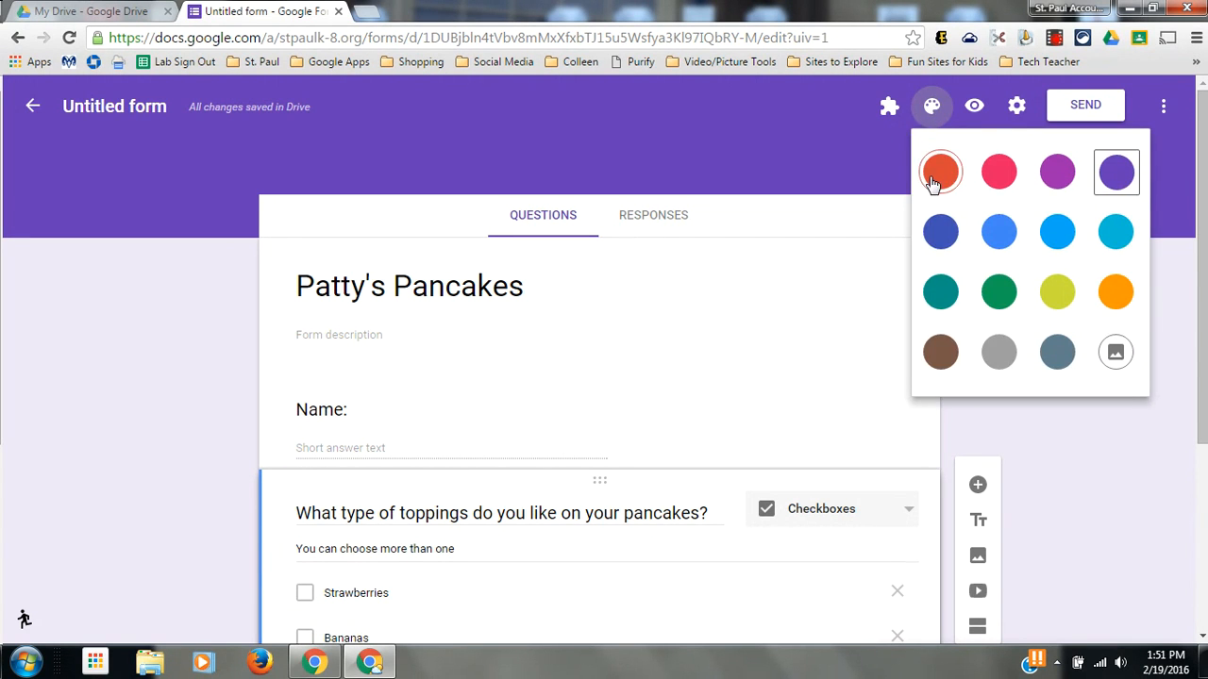
left_click(939, 172)
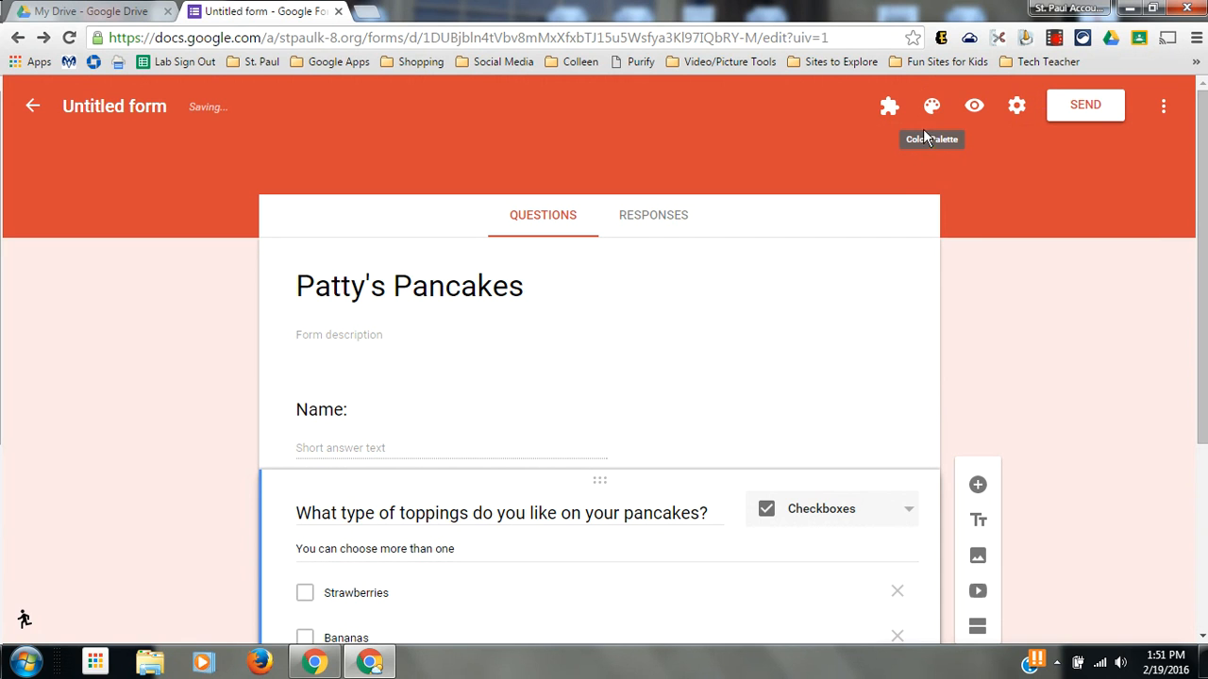
left_click(930, 106)
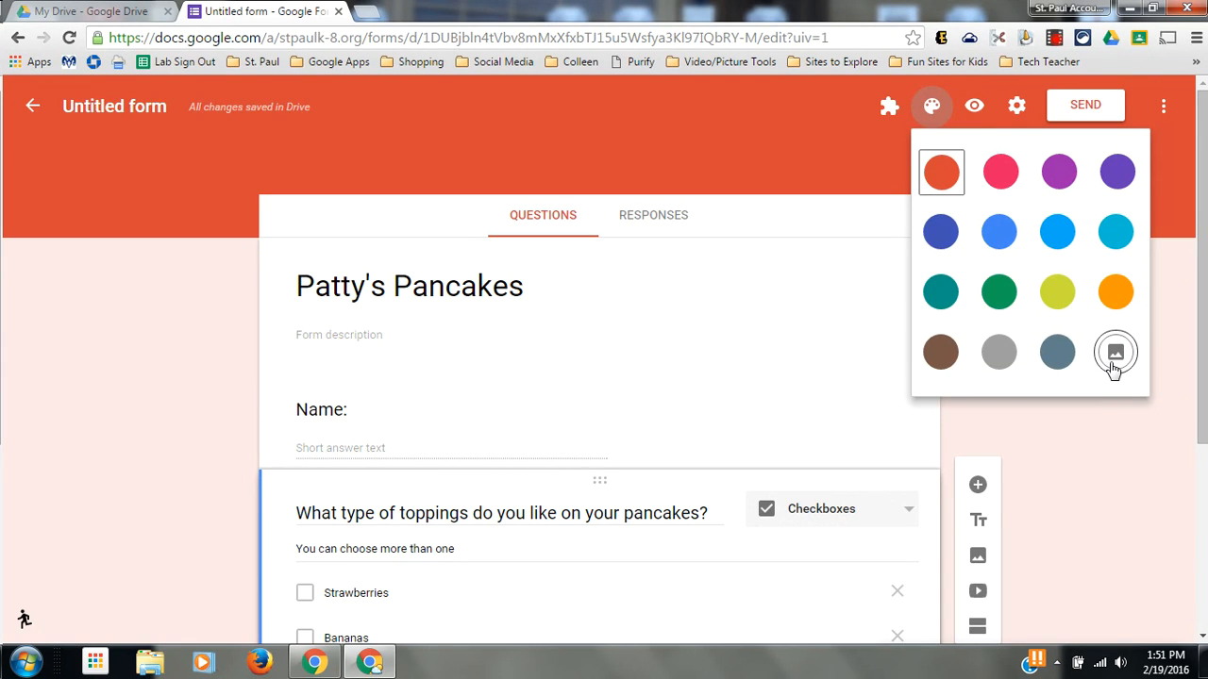
left_click(1115, 353)
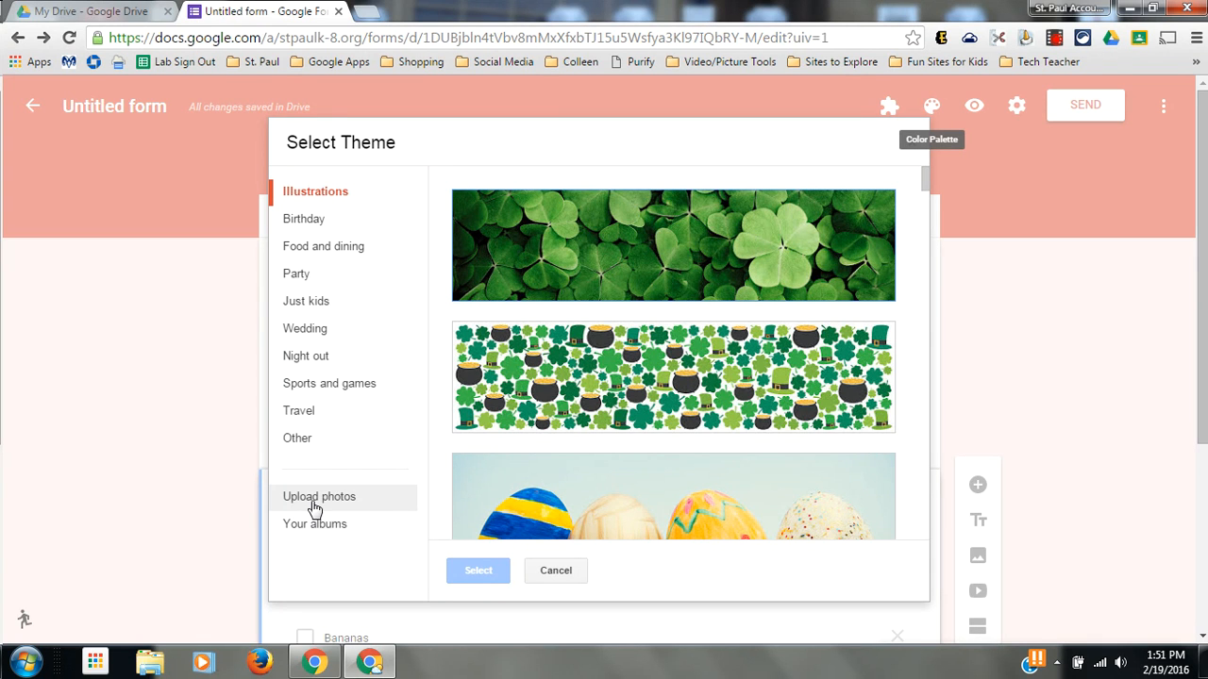
mouse_move(568, 306)
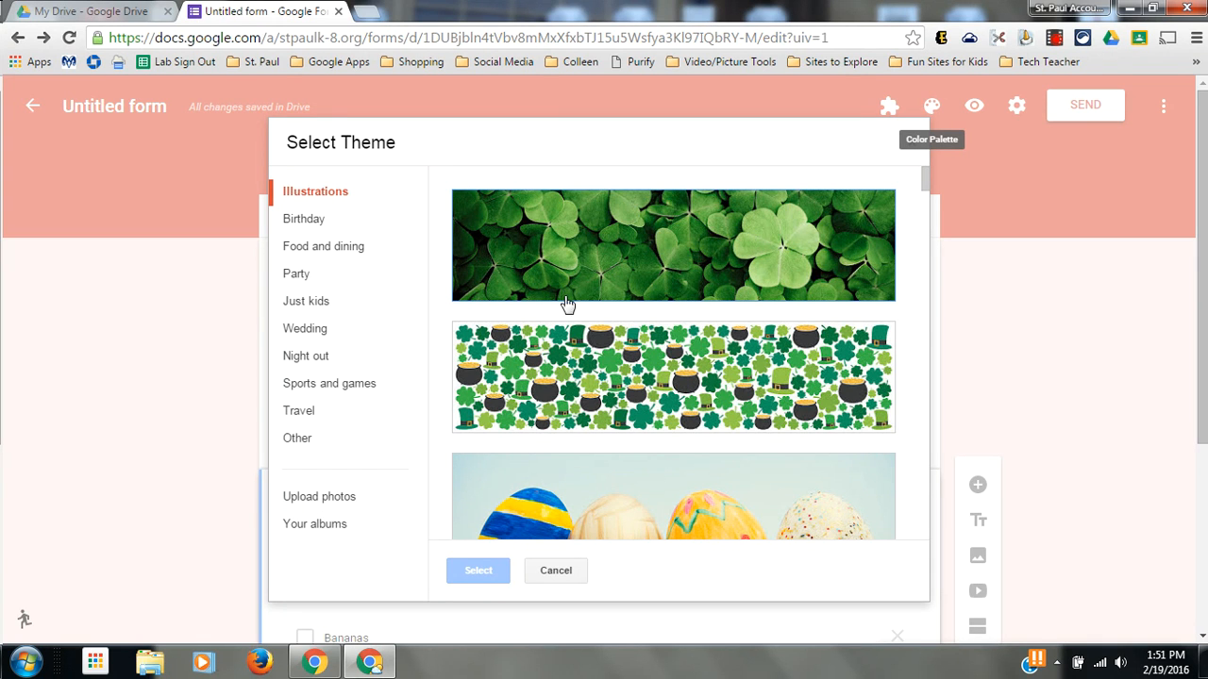
Step: Cancel the Select Theme dialog, keeping the orange theme with no header image
left_click(555, 570)
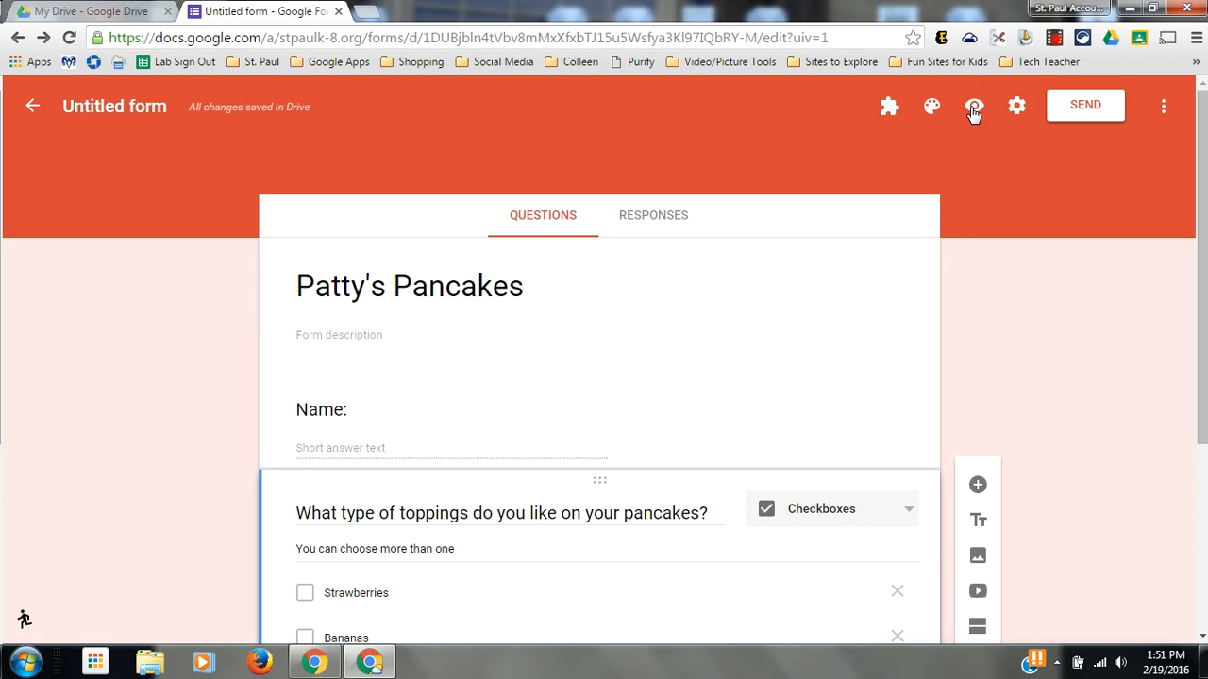
Step: Preview the form in a new tab and rename the file 'Patty's Pancakes Form'
left_click(974, 106)
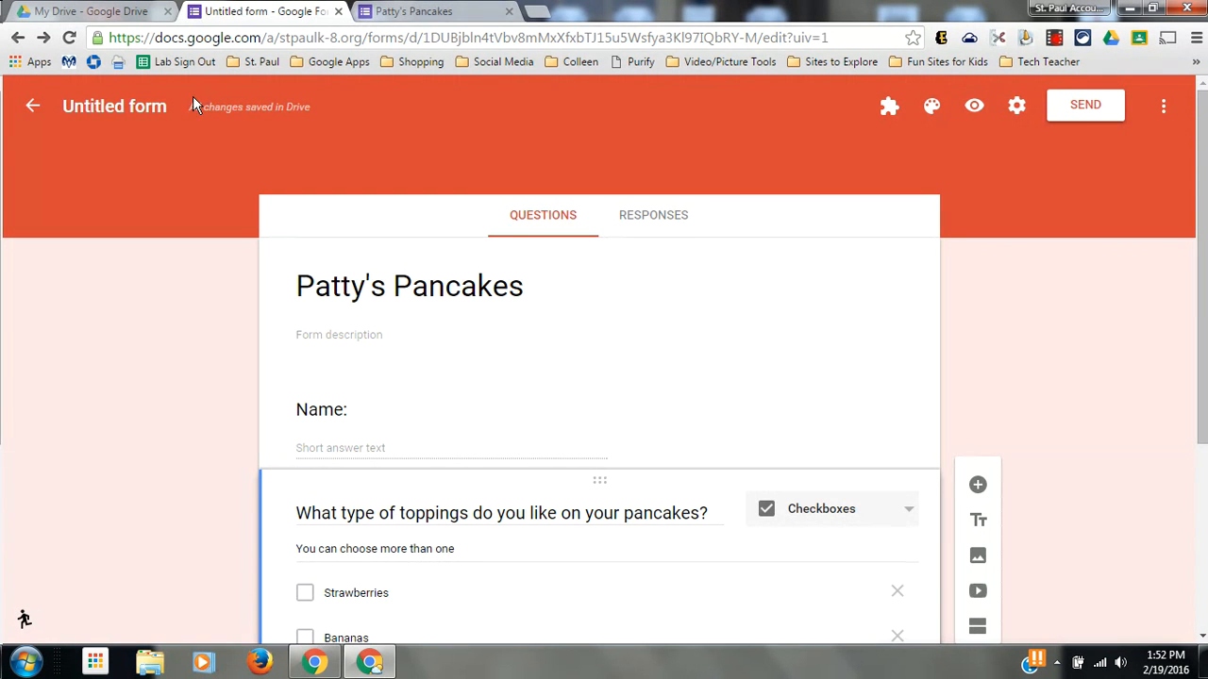
left_click(130, 106)
type("Patty's Pancakes Form")
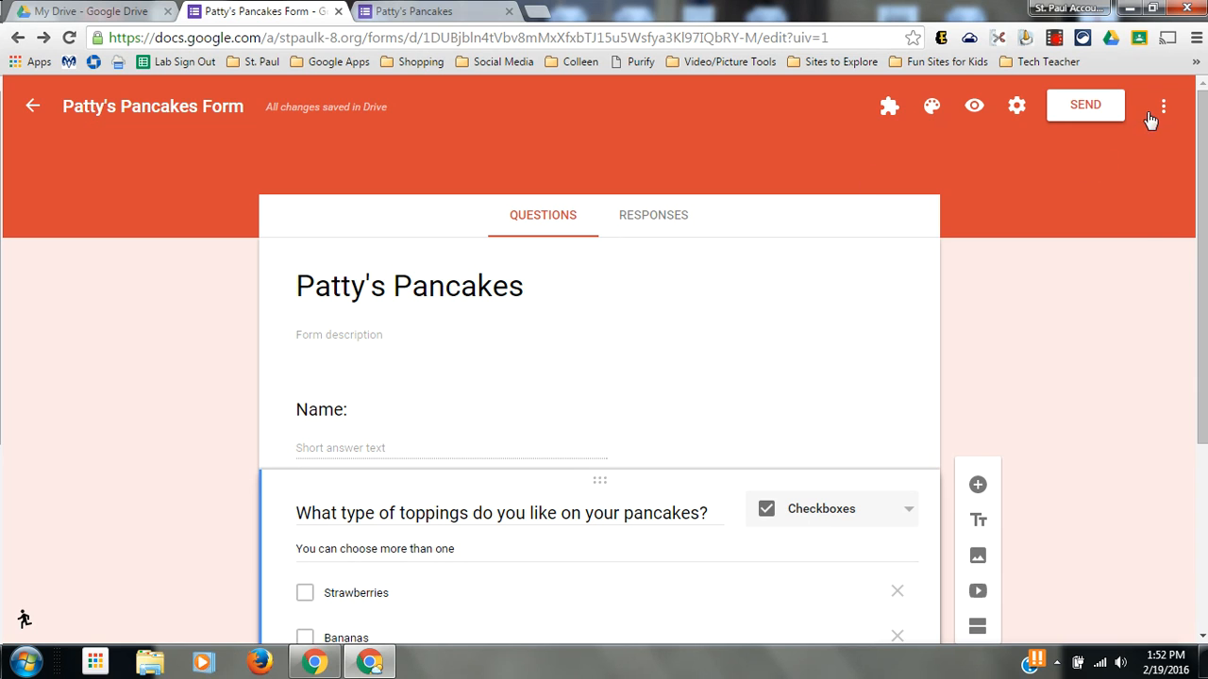
left_click(1163, 106)
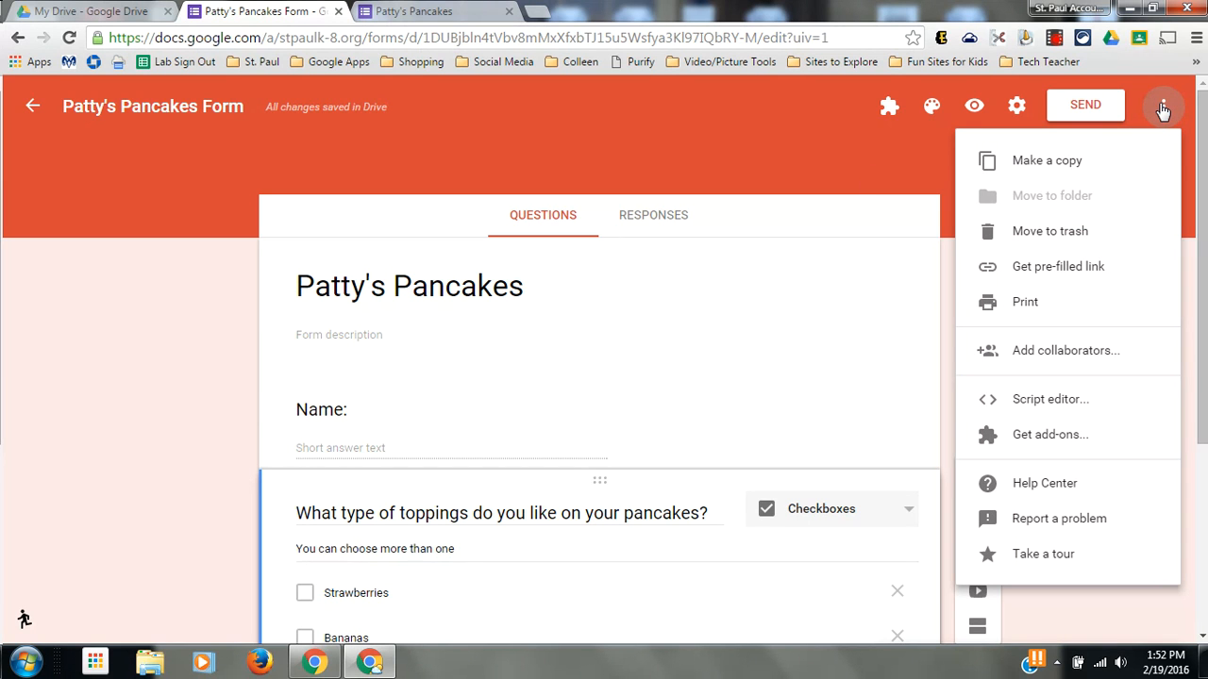
left_click(1163, 106)
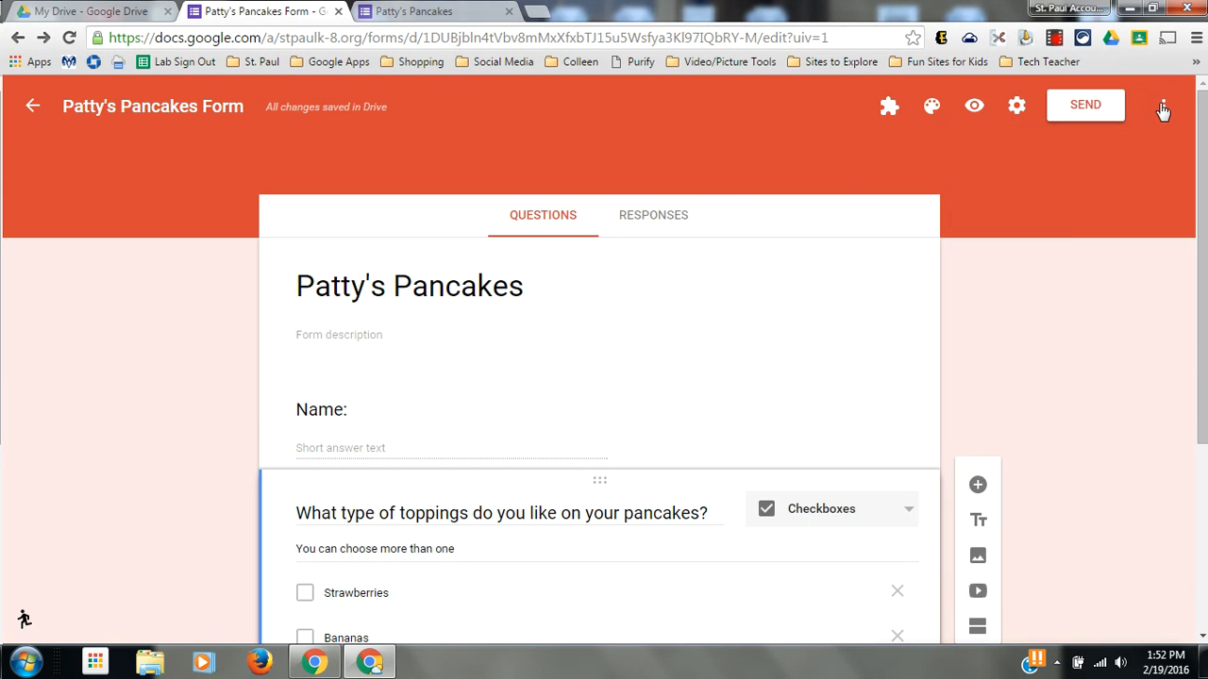
left_click(1163, 106)
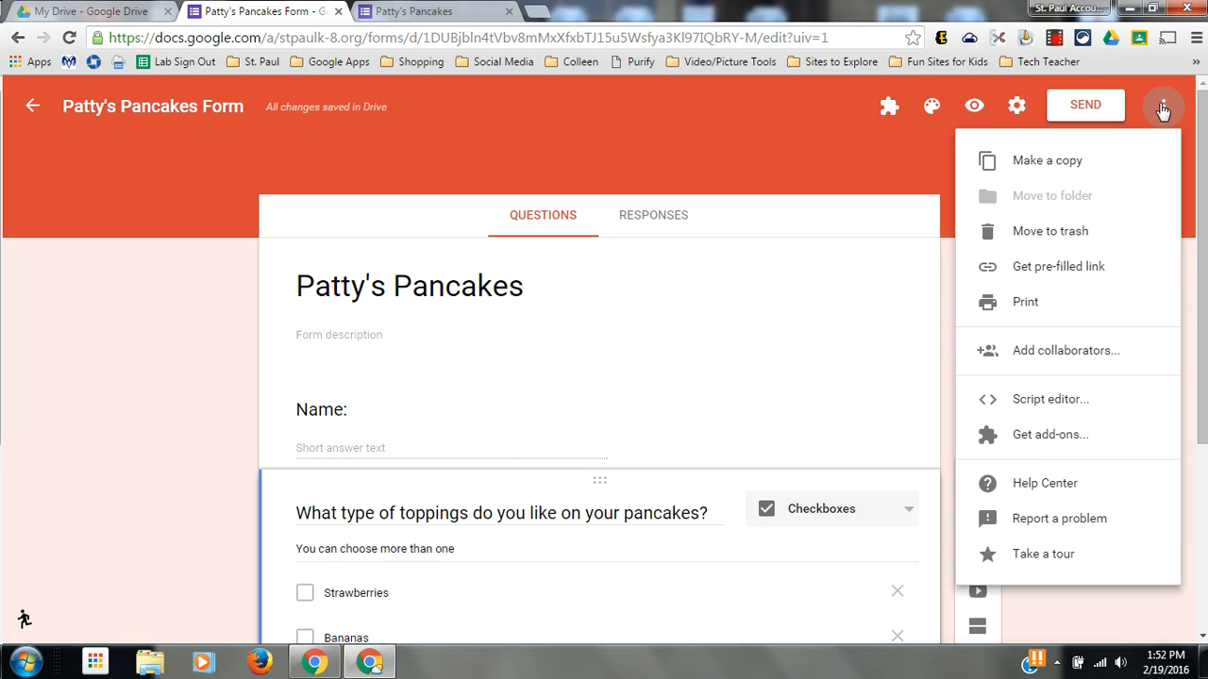
mouse_move(1051, 367)
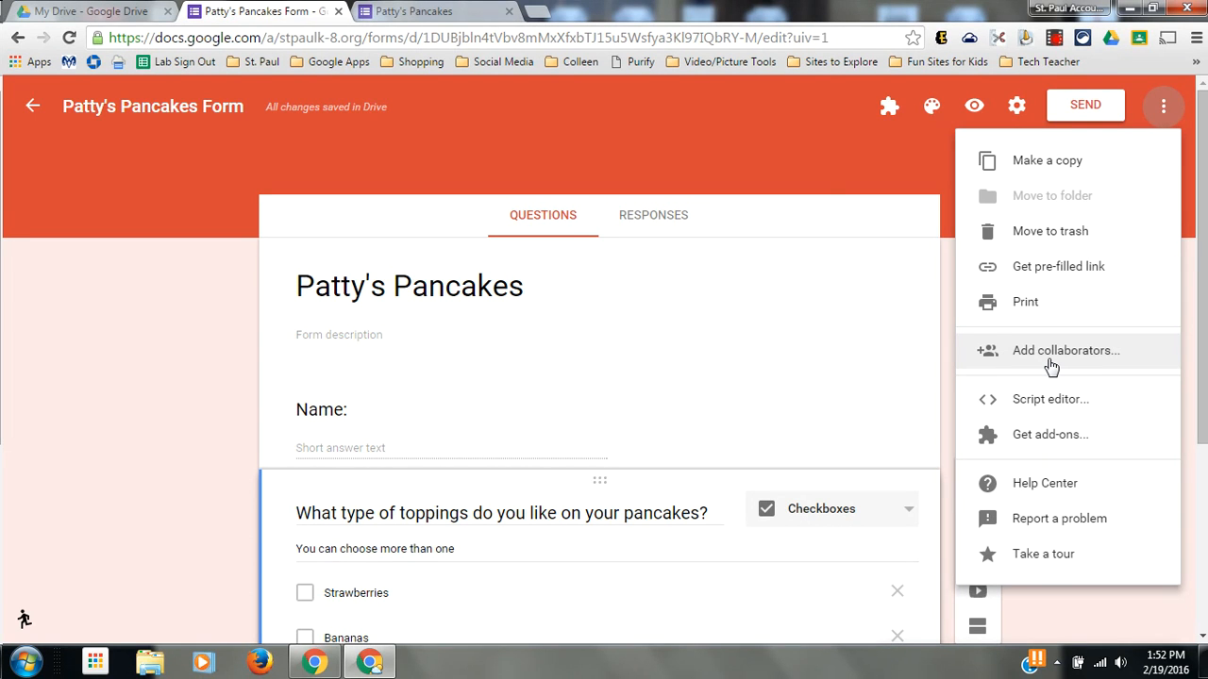
left_click(1163, 106)
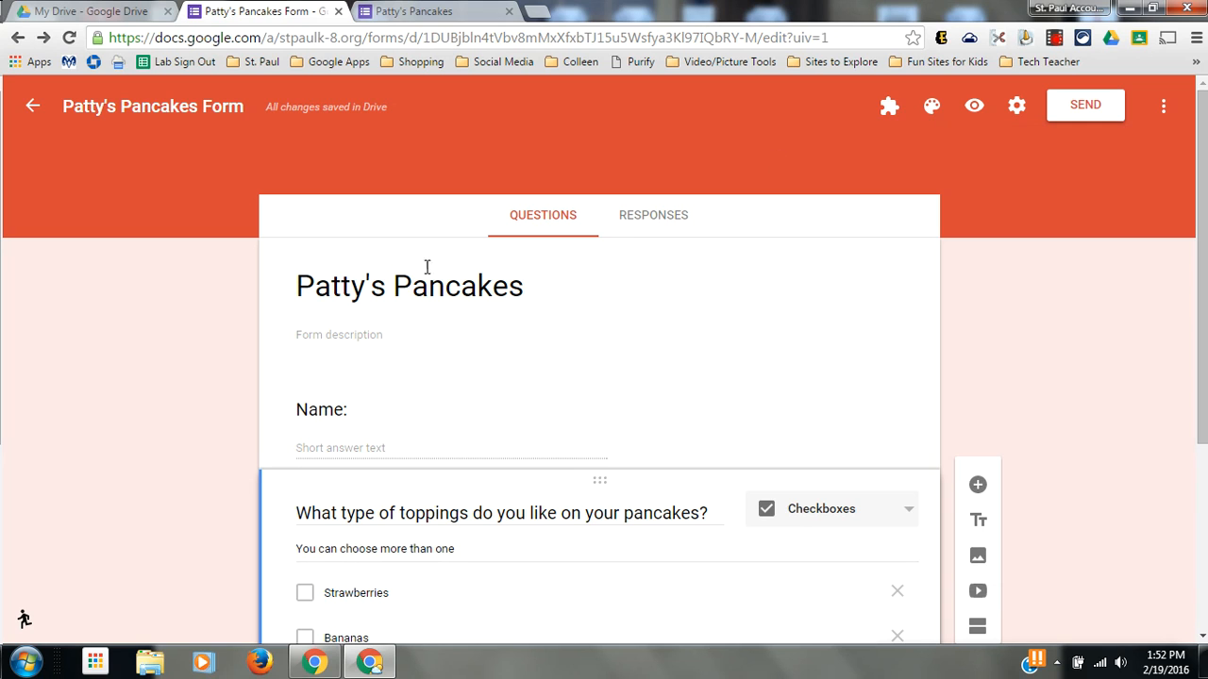